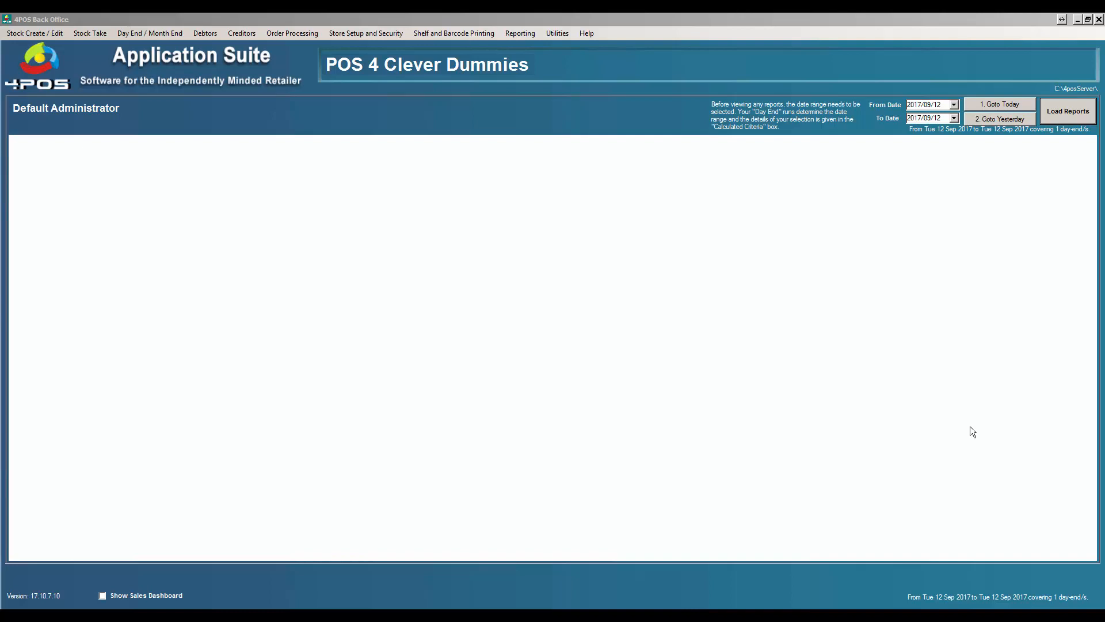
{"action": "mouse_move", "coordinate": [689, 413]}
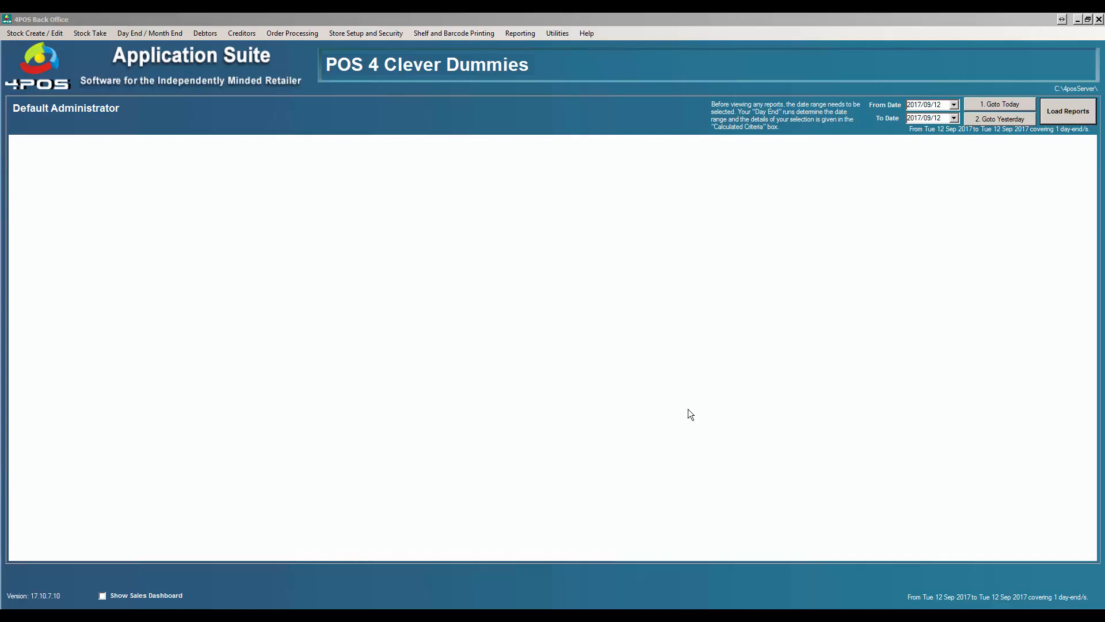
{"action": "mouse_move", "coordinate": [594, 411]}
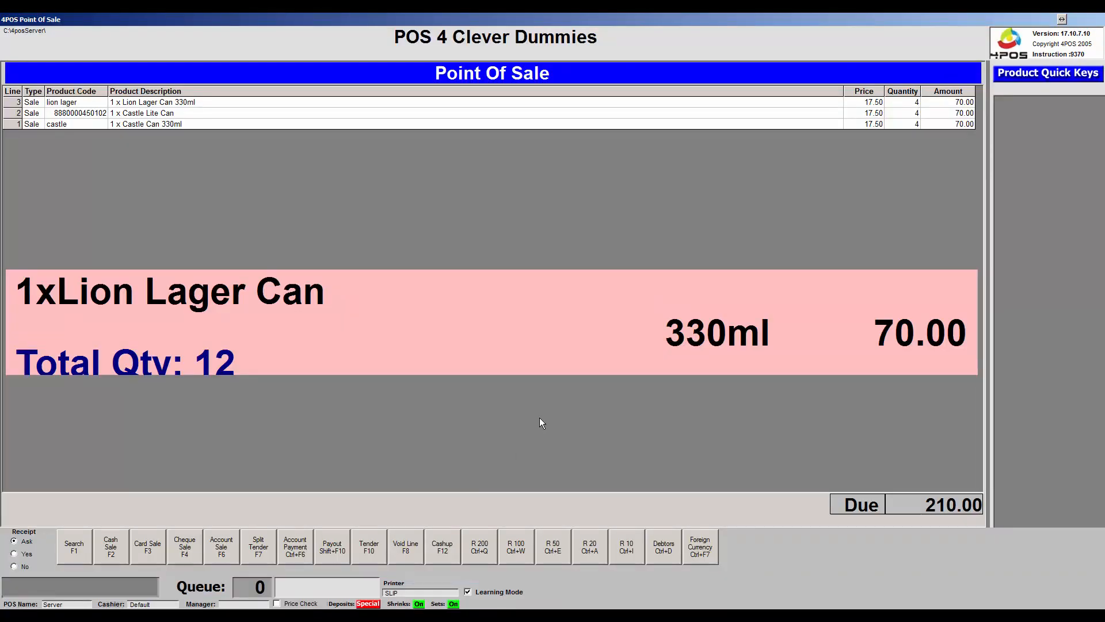
{"action": "mouse_move", "coordinate": [551, 459]}
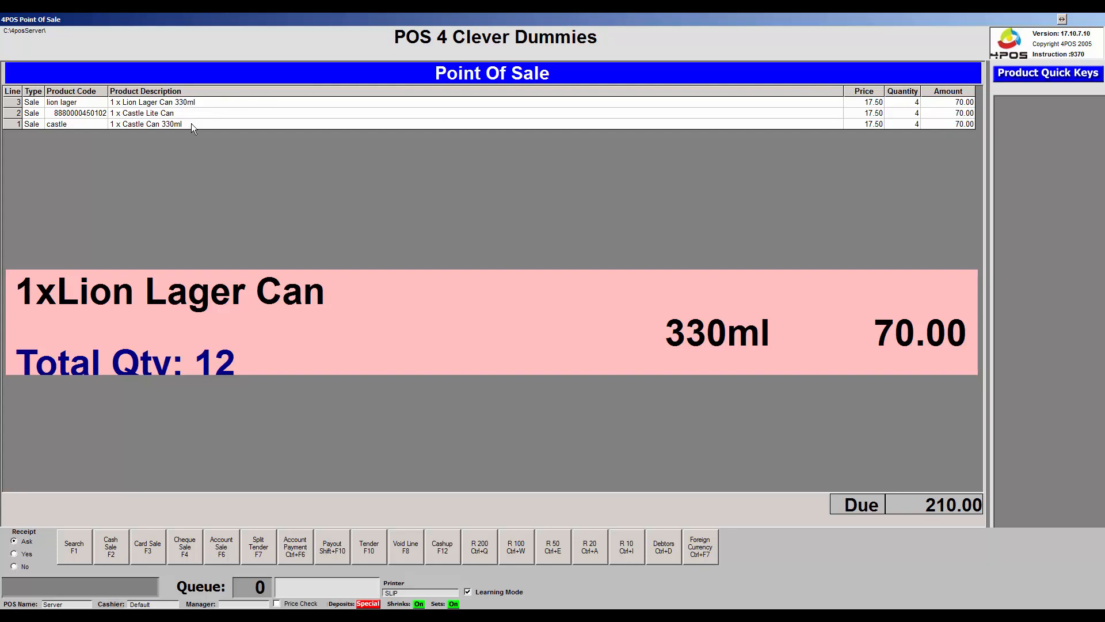
{"action": "mouse_move", "coordinate": [897, 140]}
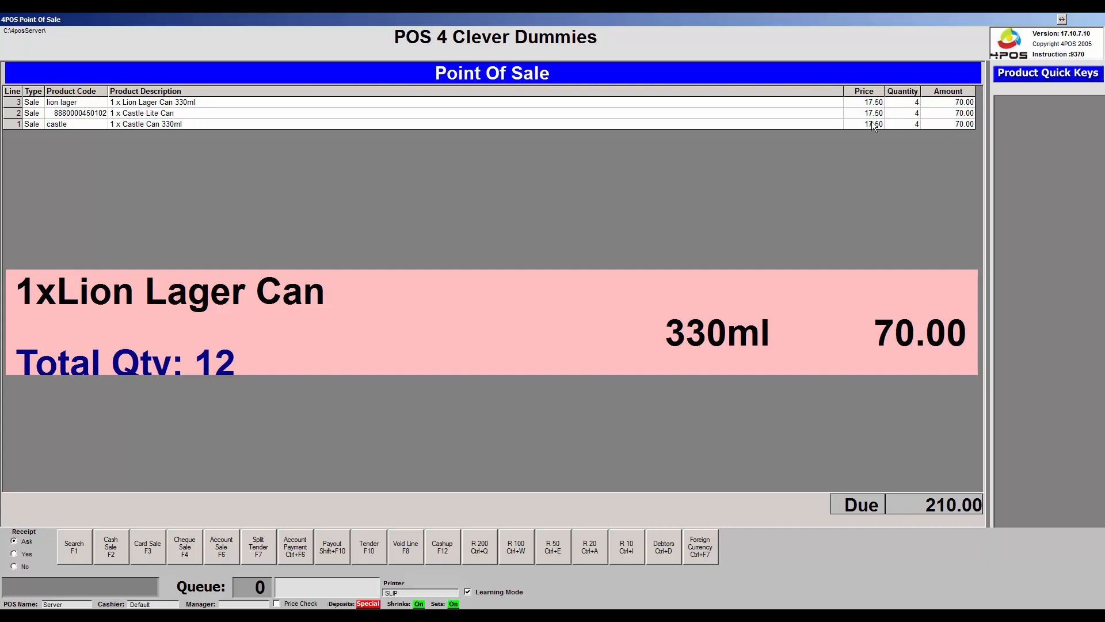
{"action": "mouse_move", "coordinate": [917, 139]}
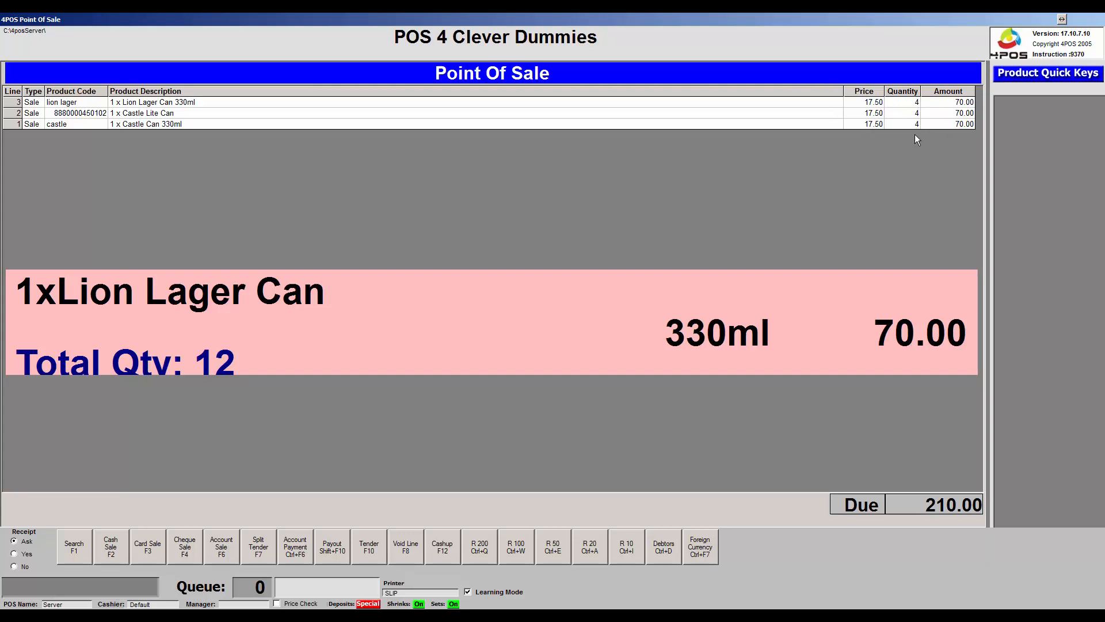
{"action": "mouse_move", "coordinate": [874, 109]}
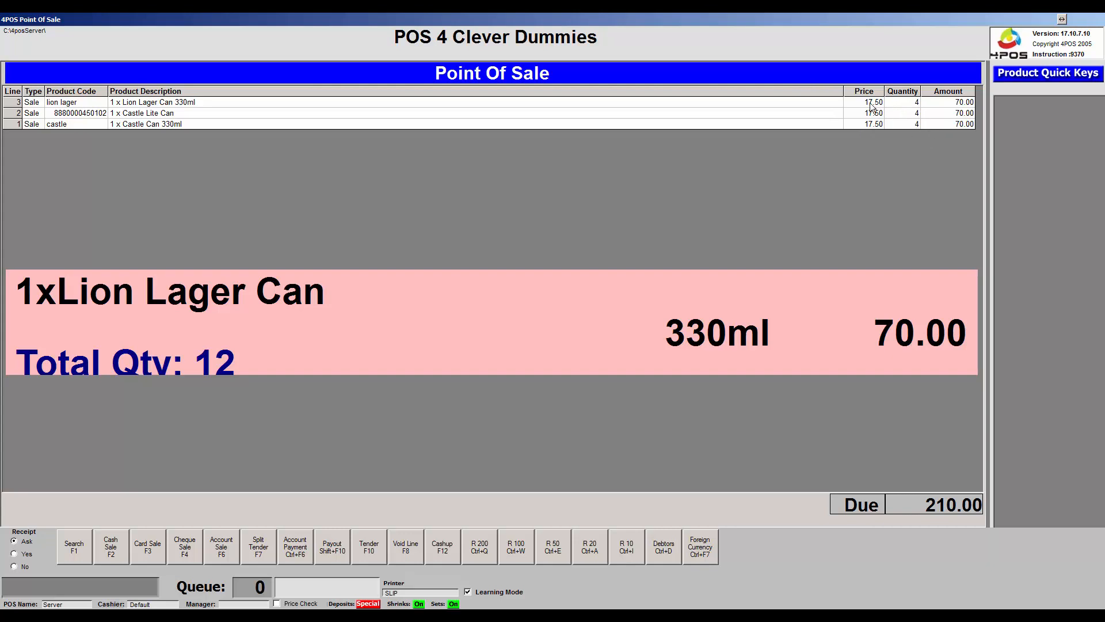
{"action": "mouse_move", "coordinate": [925, 134]}
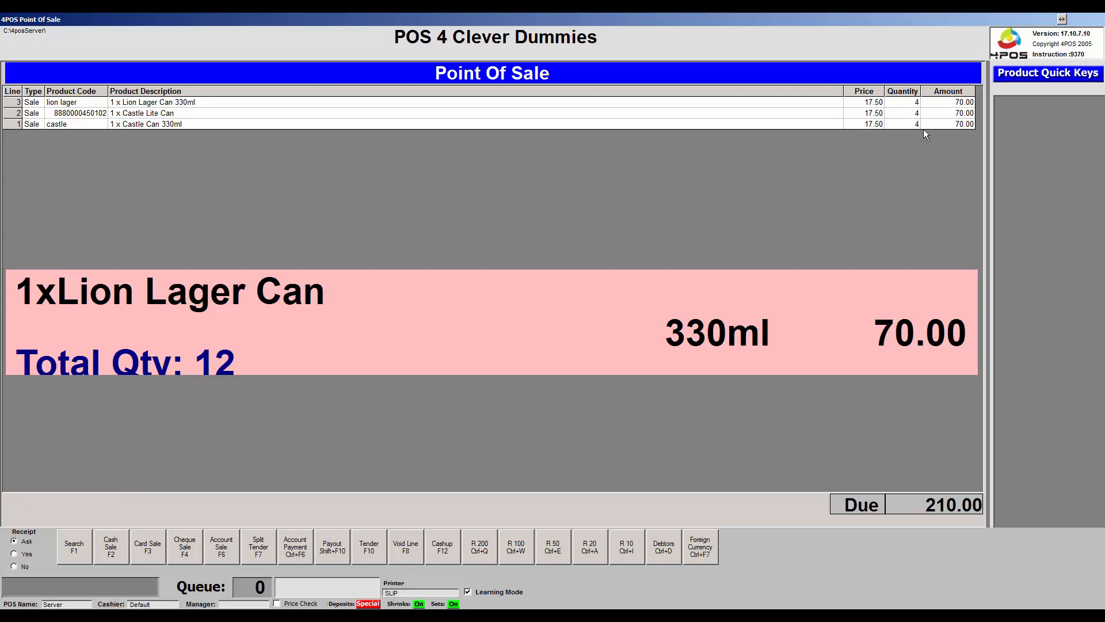
{"action": "mouse_move", "coordinate": [959, 483]}
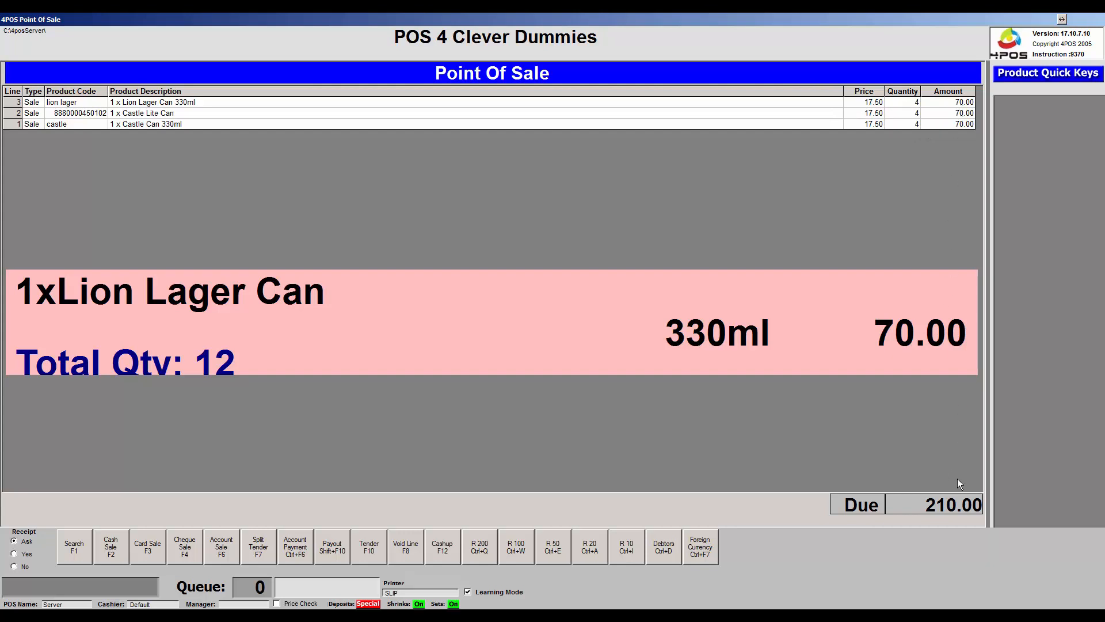
{"action": "mouse_move", "coordinate": [908, 383]}
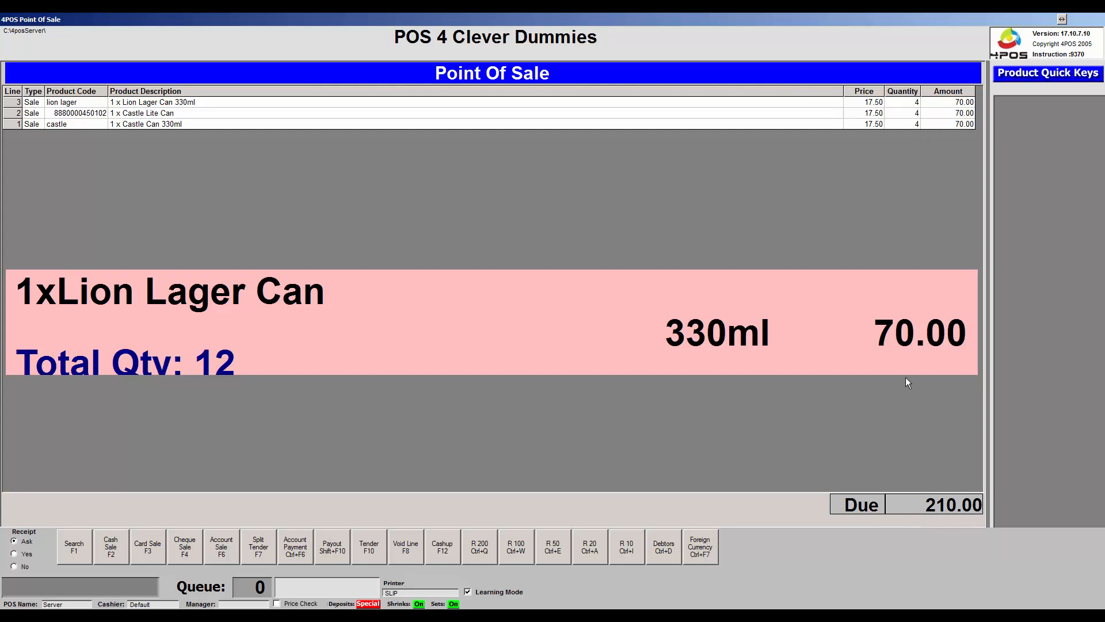
{"action": "mouse_move", "coordinate": [929, 374]}
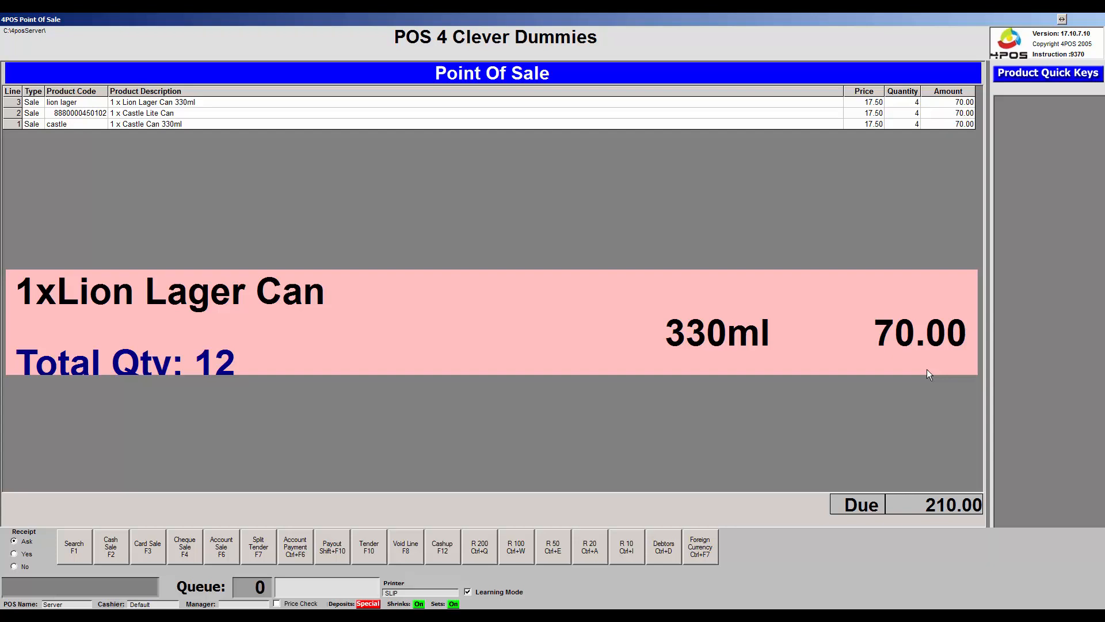
{"action": "mouse_move", "coordinate": [592, 454]}
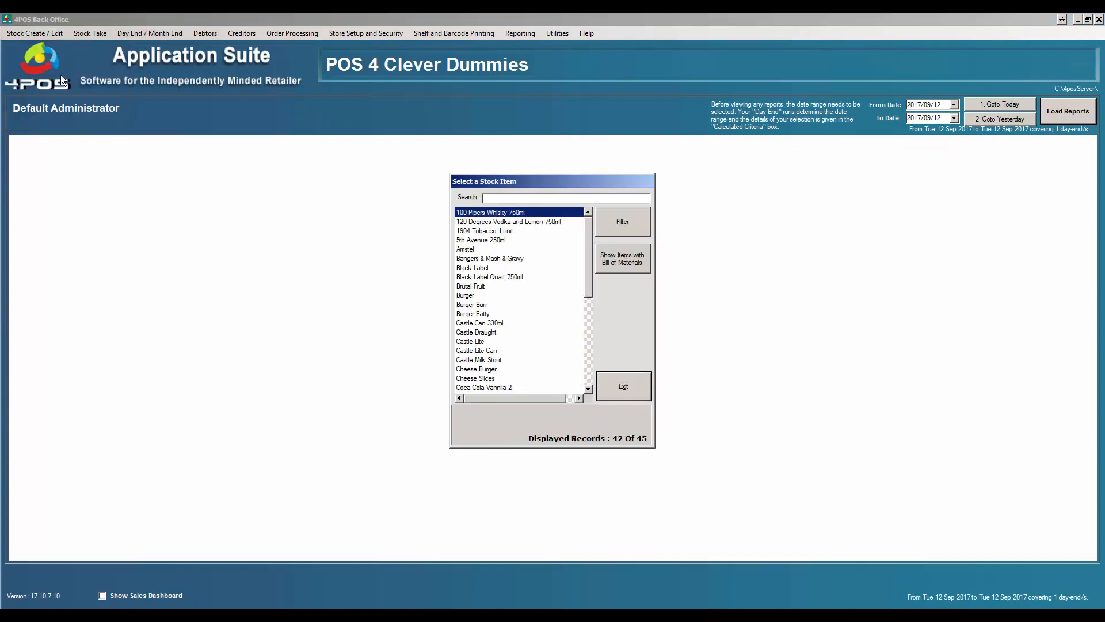
{"action": "mouse_move", "coordinate": [490, 356]}
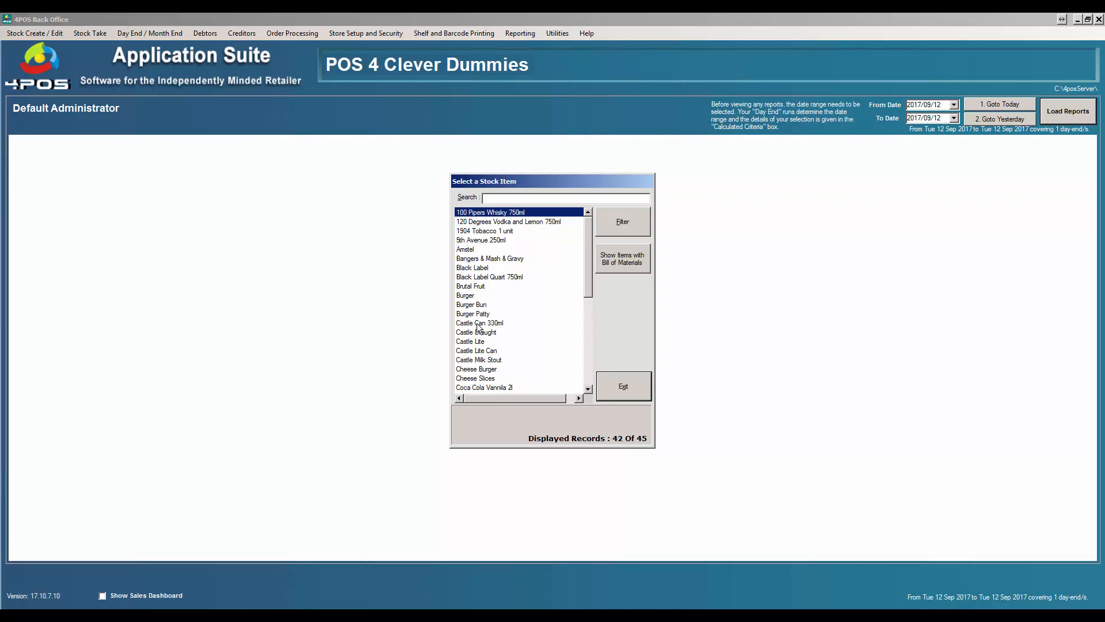
Bring up the Castle Can 330ml stock item details showing its 1x6x12x24 sale shrink
{"action": "double_click", "coordinate": [479, 323]}
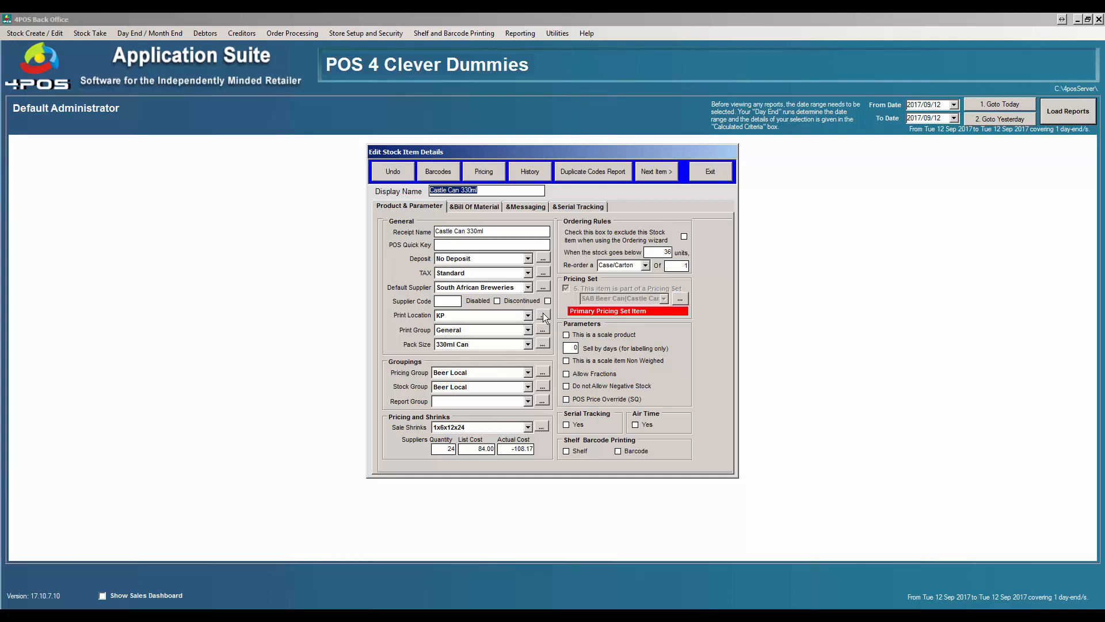
{"action": "mouse_move", "coordinate": [543, 318]}
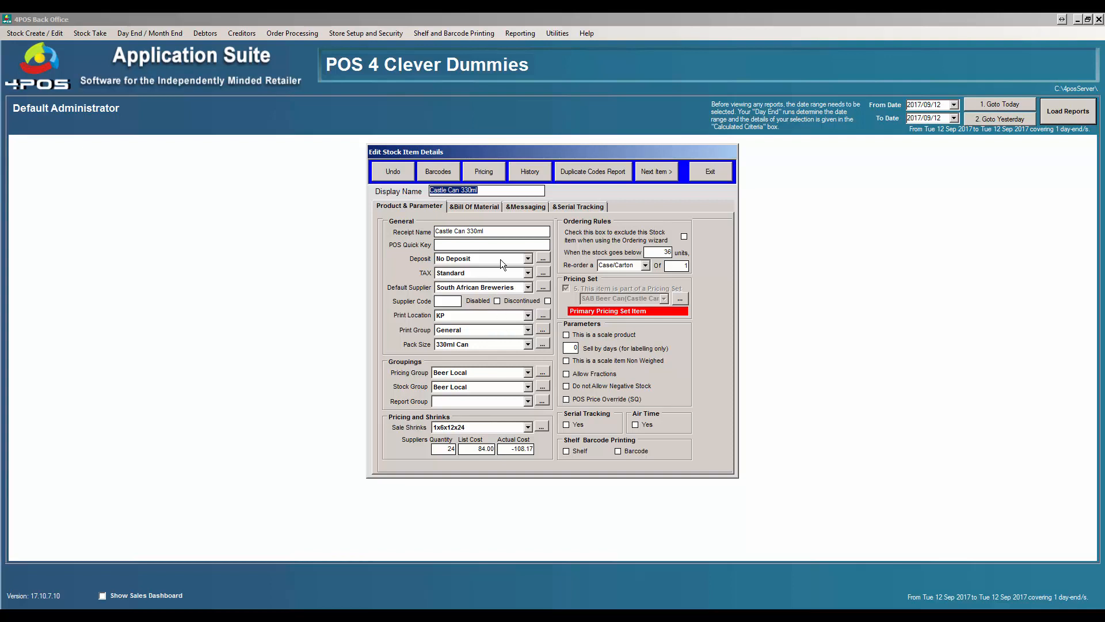
{"action": "mouse_move", "coordinate": [553, 288]}
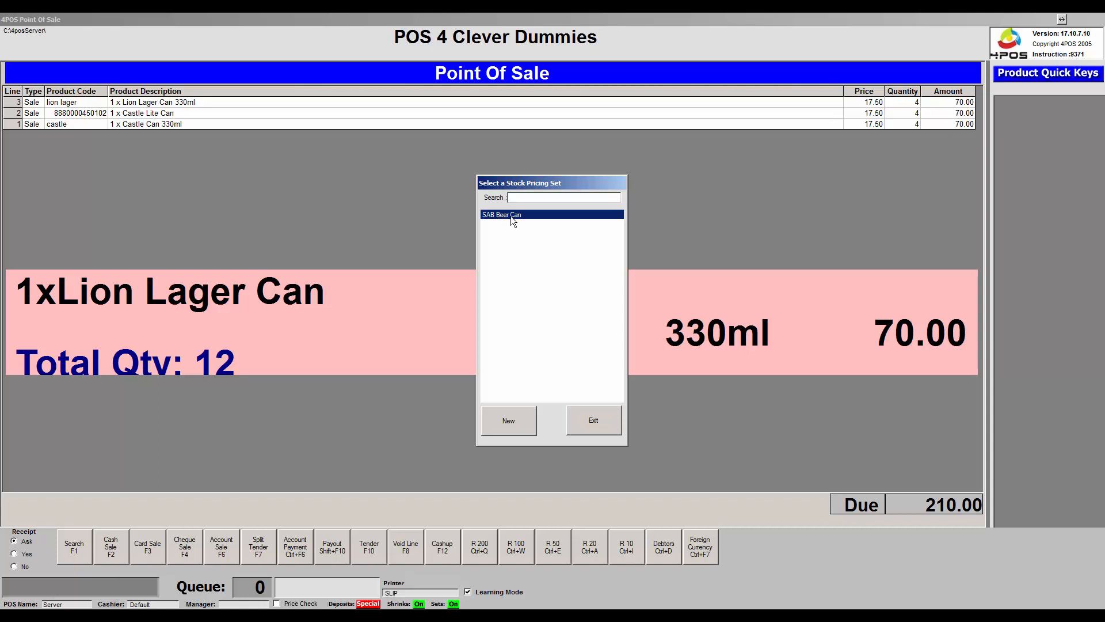
View the SAB Beer Can pricing set with Castle Can 330ml as its primary item
{"action": "double_click", "coordinate": [501, 214]}
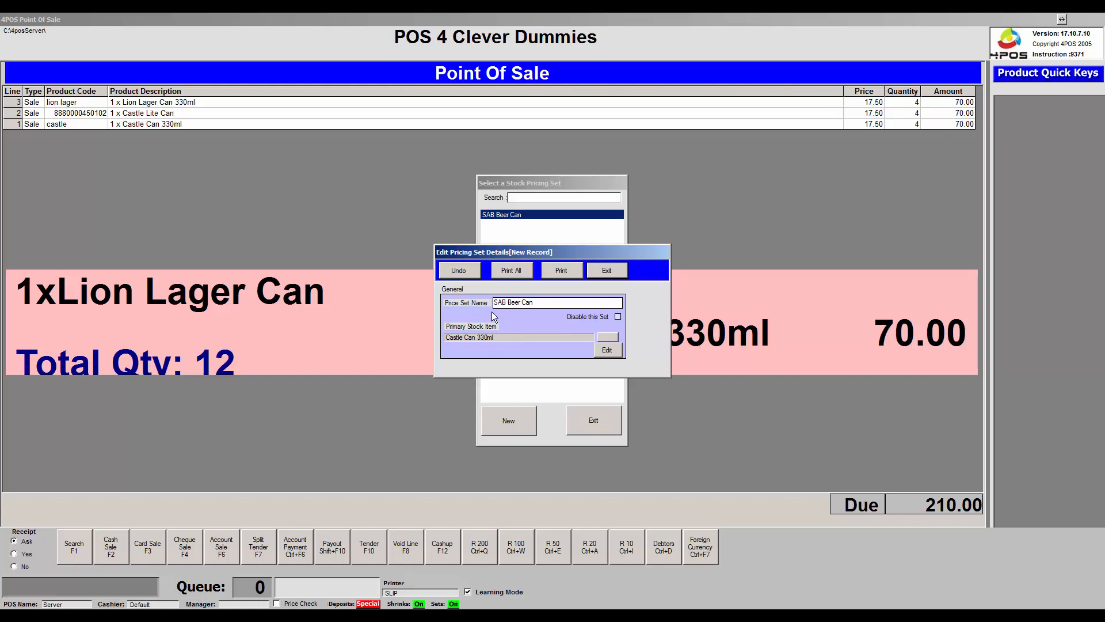
{"action": "left_click", "coordinate": [604, 269]}
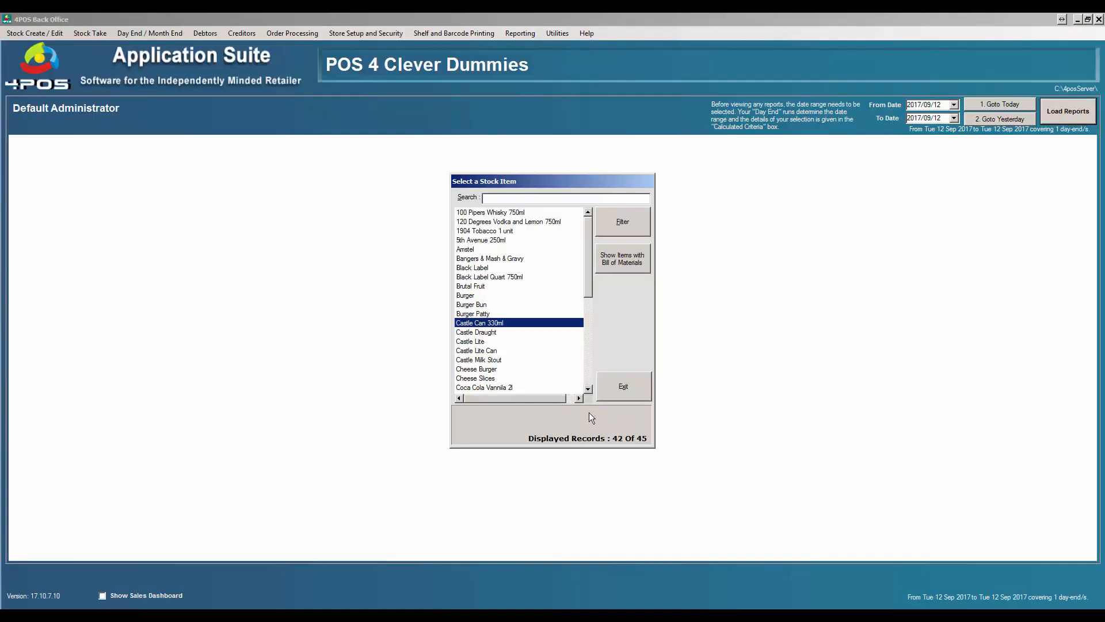
{"action": "mouse_move", "coordinate": [577, 395]}
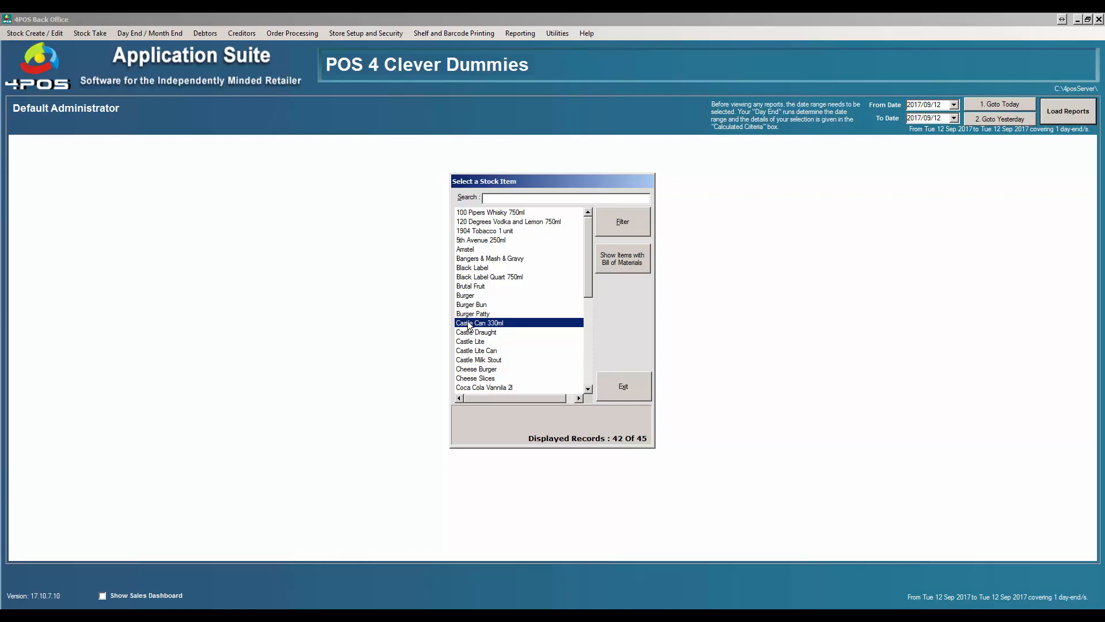
Set Castle Can 330ml's 12-pack override price to 49.99 and close its pricing
{"action": "double_click", "coordinate": [479, 323]}
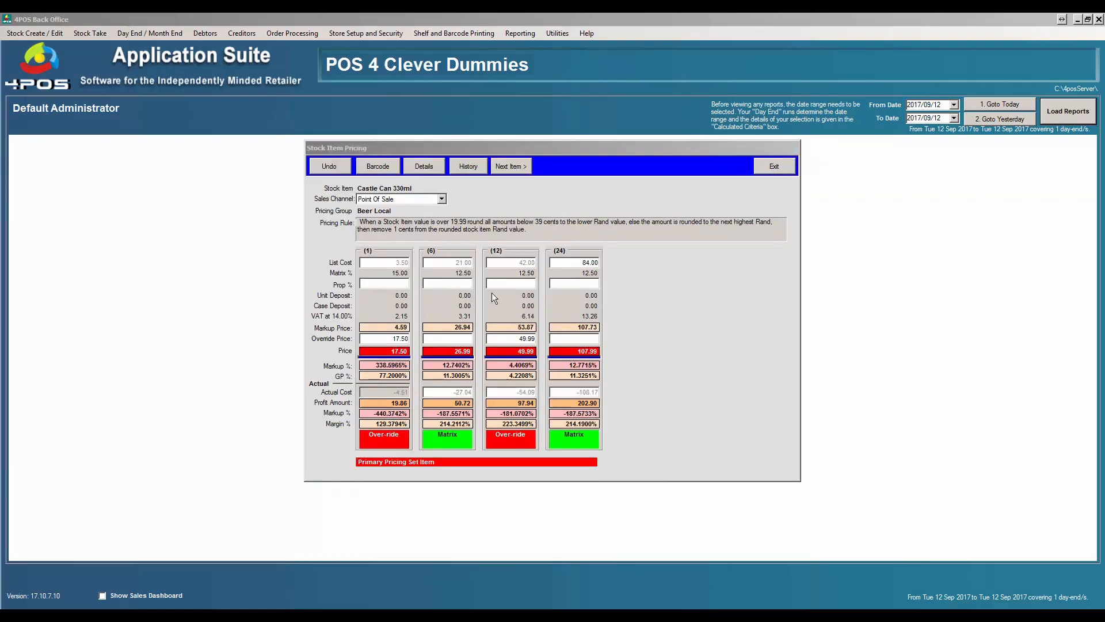
{"action": "left_click", "coordinate": [384, 339]}
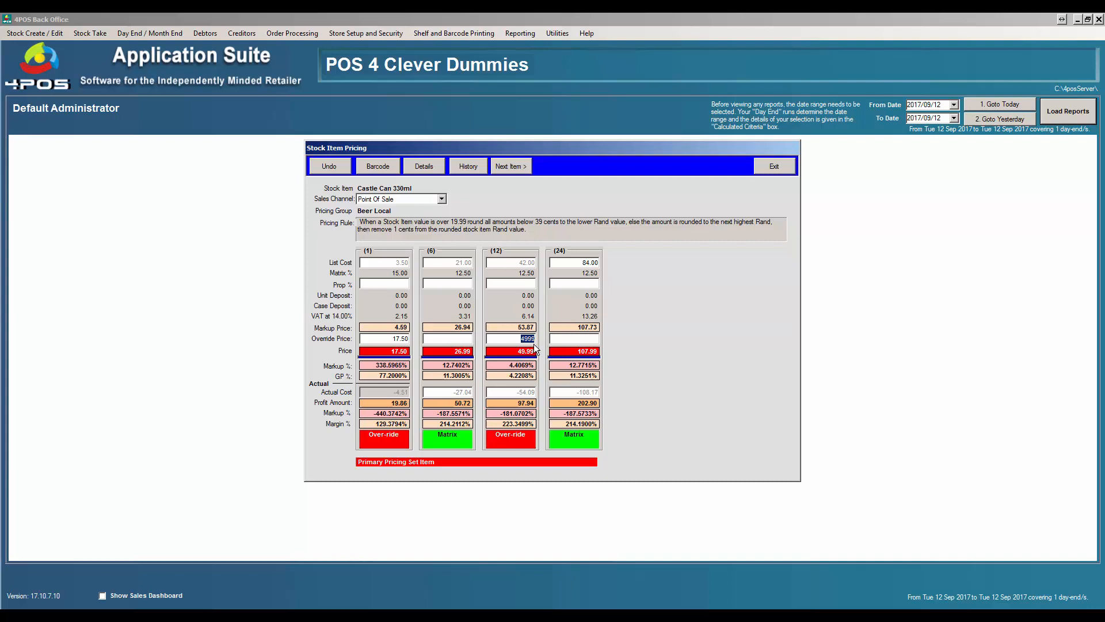
{"action": "left_click", "coordinate": [527, 339]}
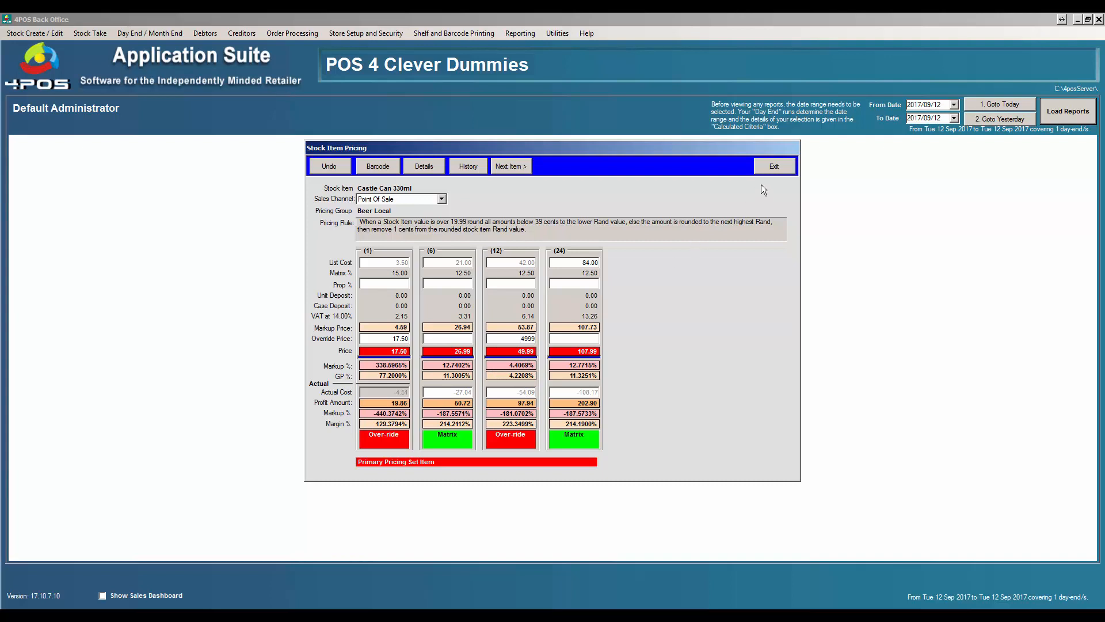
{"action": "mouse_move", "coordinate": [773, 179]}
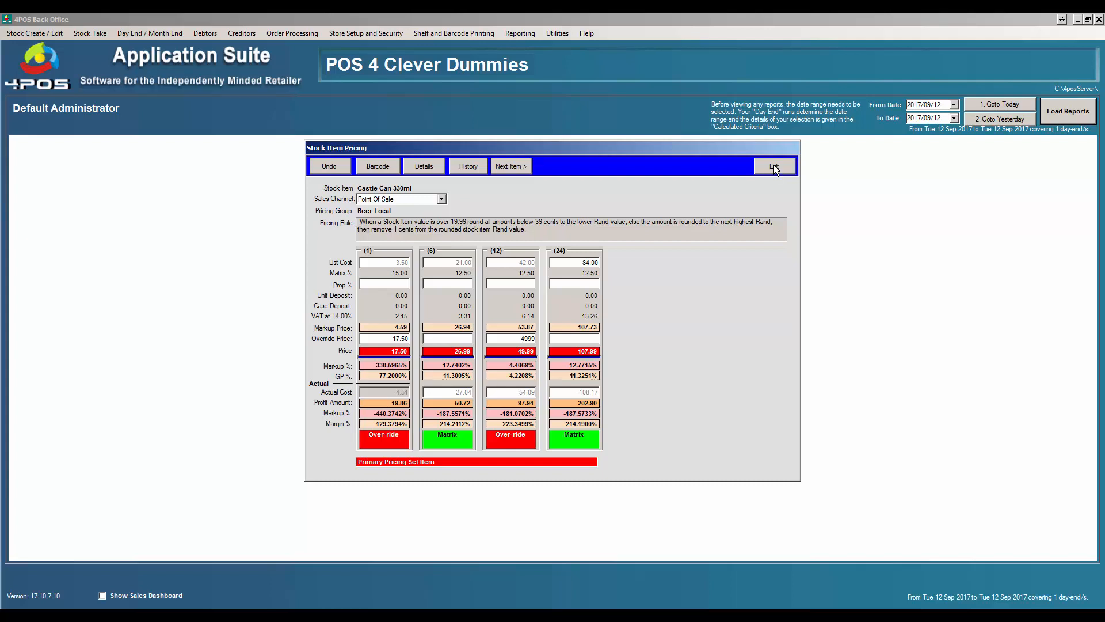
{"action": "left_click", "coordinate": [774, 166]}
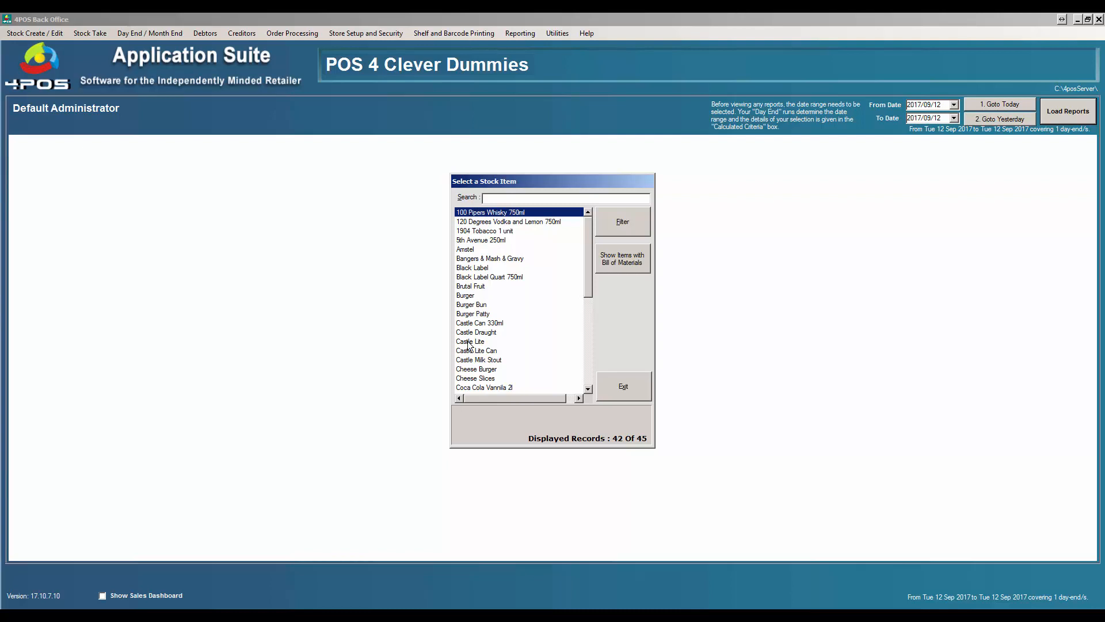
View Castle Lite Can as a child of the SAB Beer Can set, then close the stock item list
{"action": "double_click", "coordinate": [476, 350]}
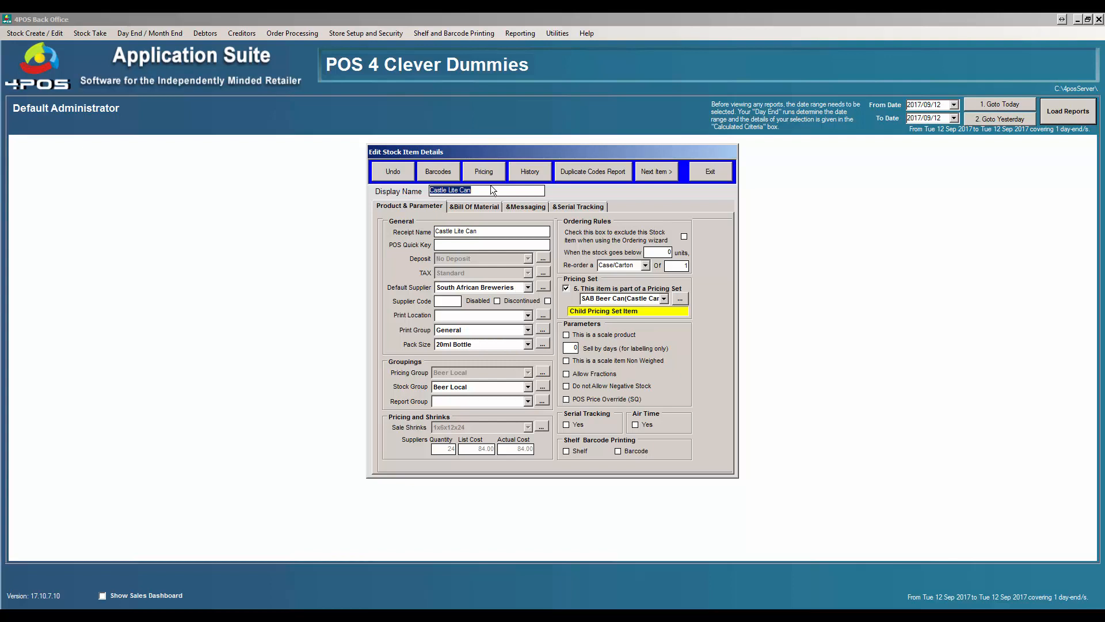
{"action": "left_click", "coordinate": [483, 172]}
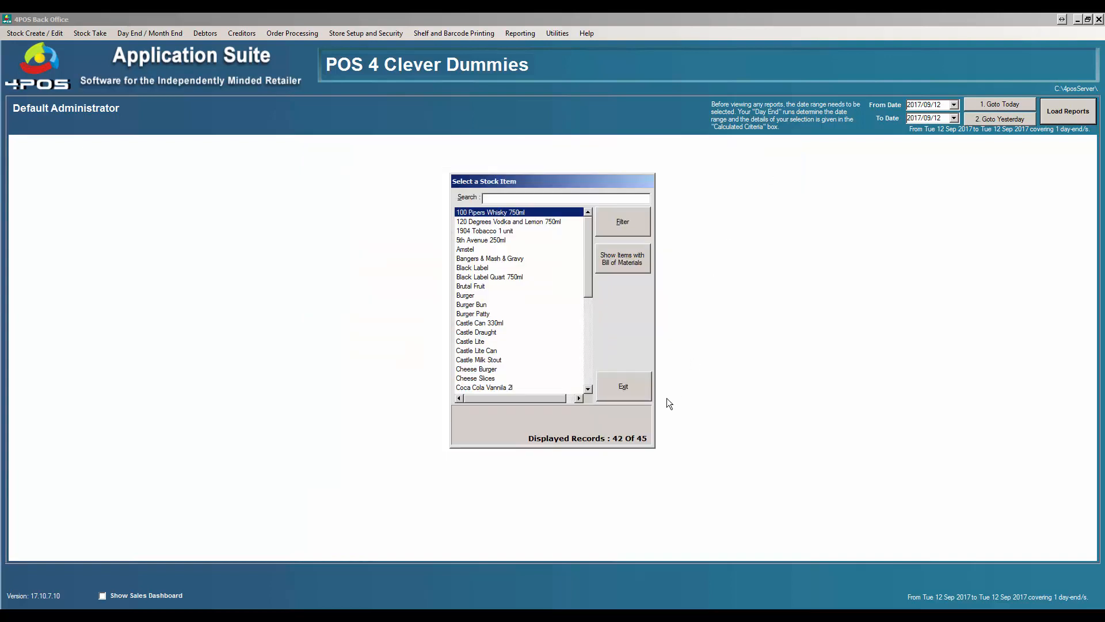
{"action": "left_click", "coordinate": [33, 33]}
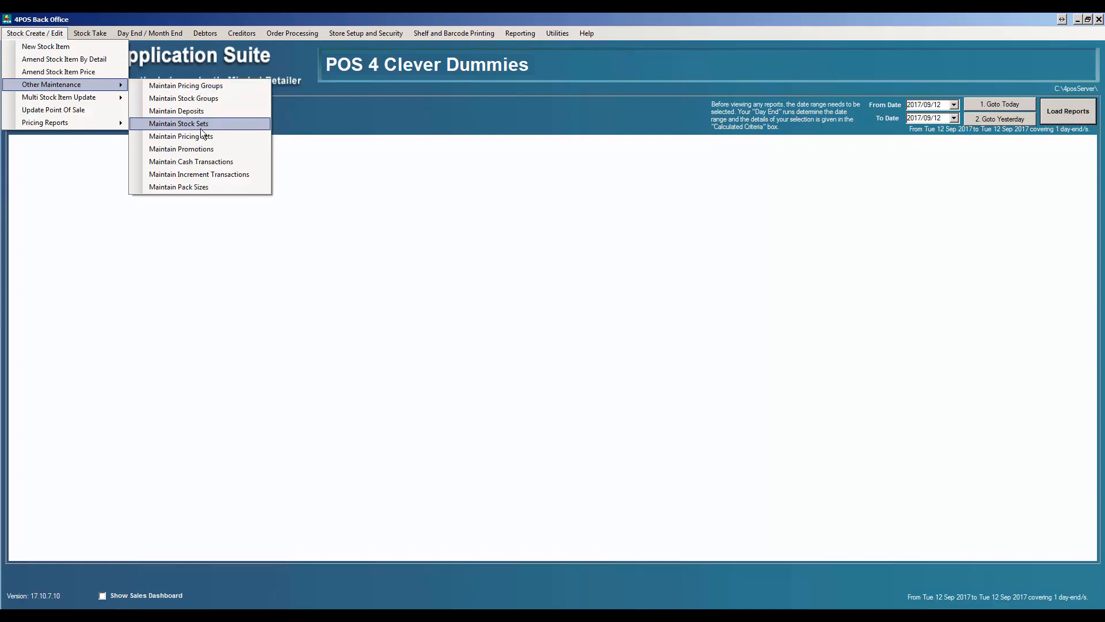
Review the three cans allocated to the 12-unit Beer Can set and close the set windows
{"action": "left_click", "coordinate": [179, 124]}
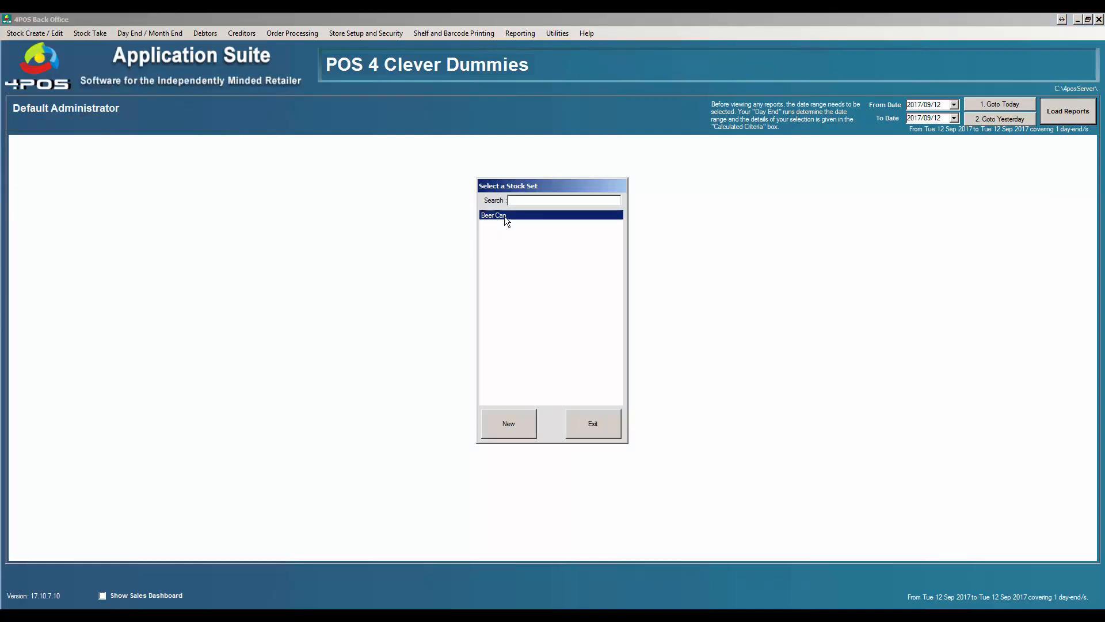
{"action": "double_click", "coordinate": [493, 215]}
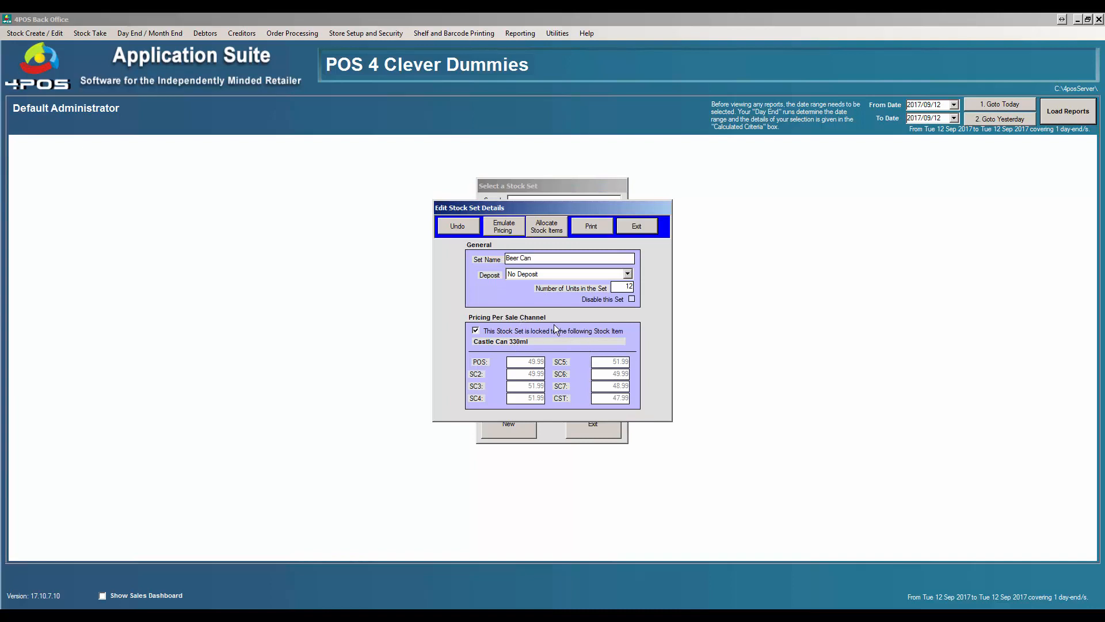
{"action": "mouse_move", "coordinate": [530, 349]}
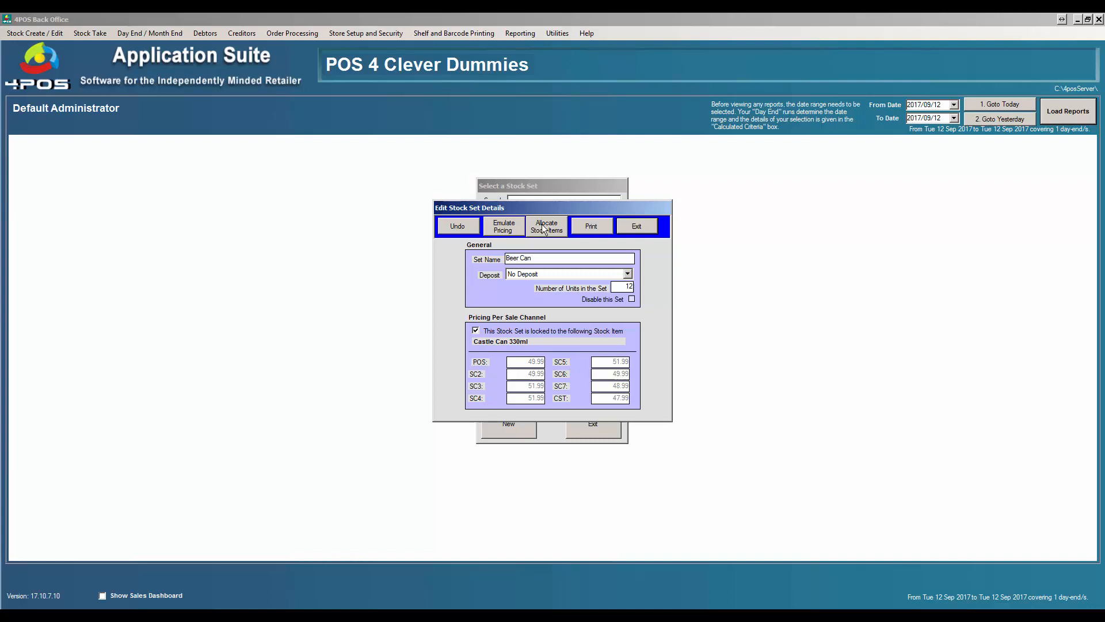
{"action": "left_click", "coordinate": [545, 225]}
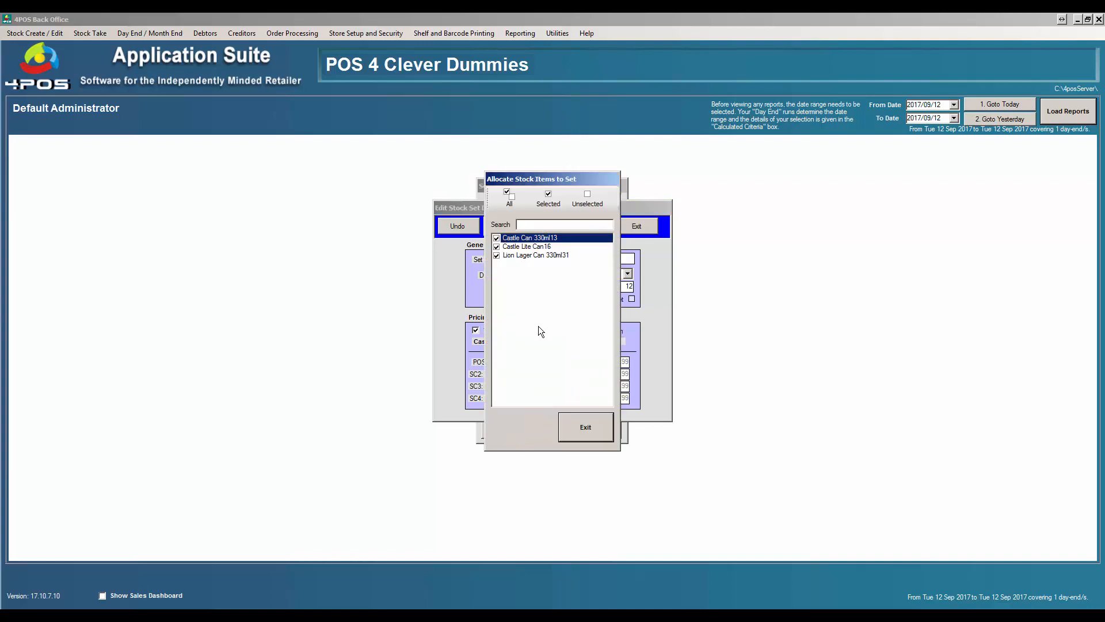
{"action": "mouse_move", "coordinate": [588, 252]}
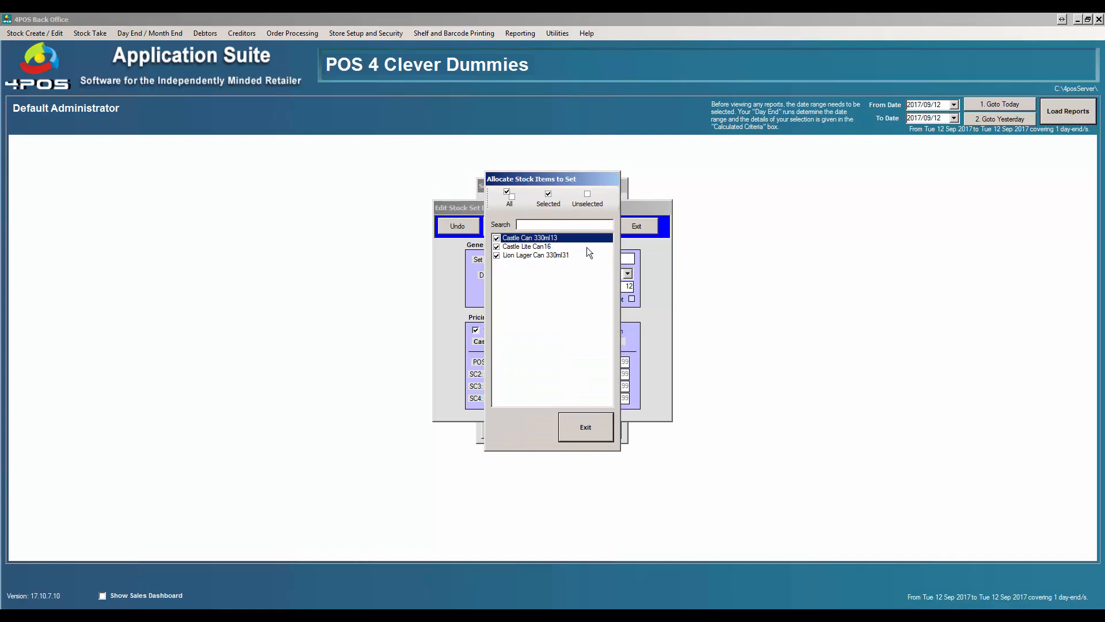
{"action": "mouse_move", "coordinate": [553, 252]}
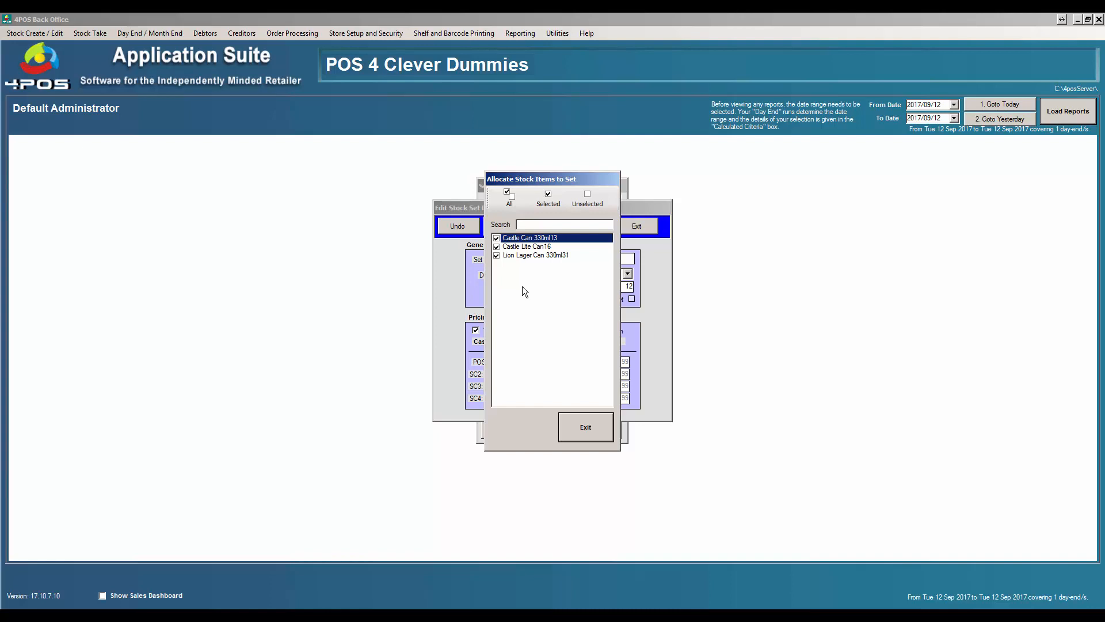
{"action": "mouse_move", "coordinate": [533, 295]}
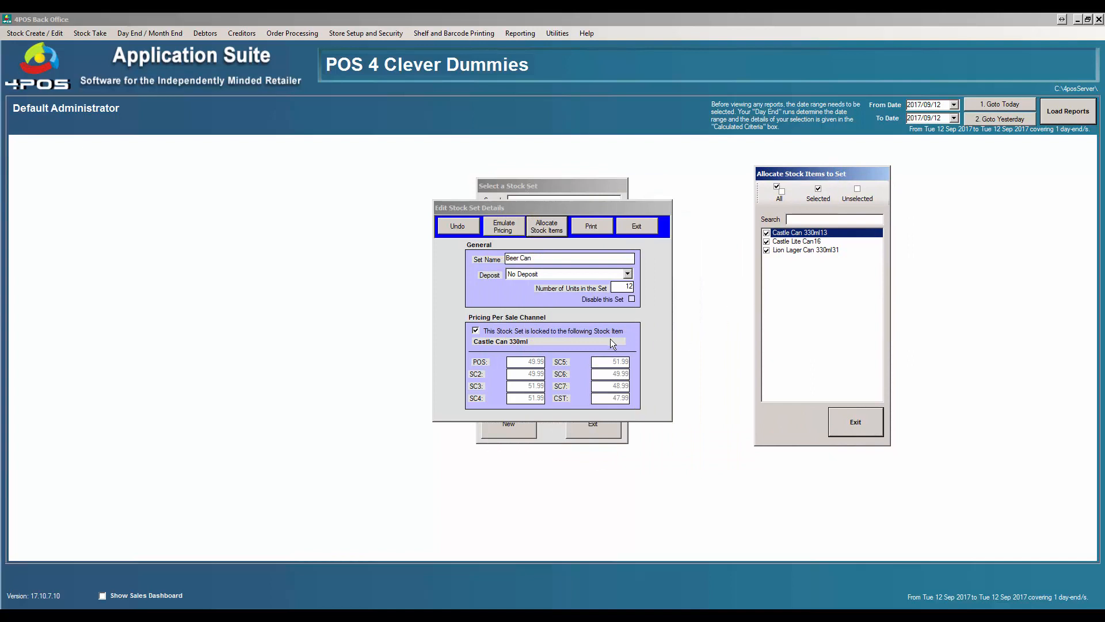
{"action": "mouse_move", "coordinate": [602, 294]}
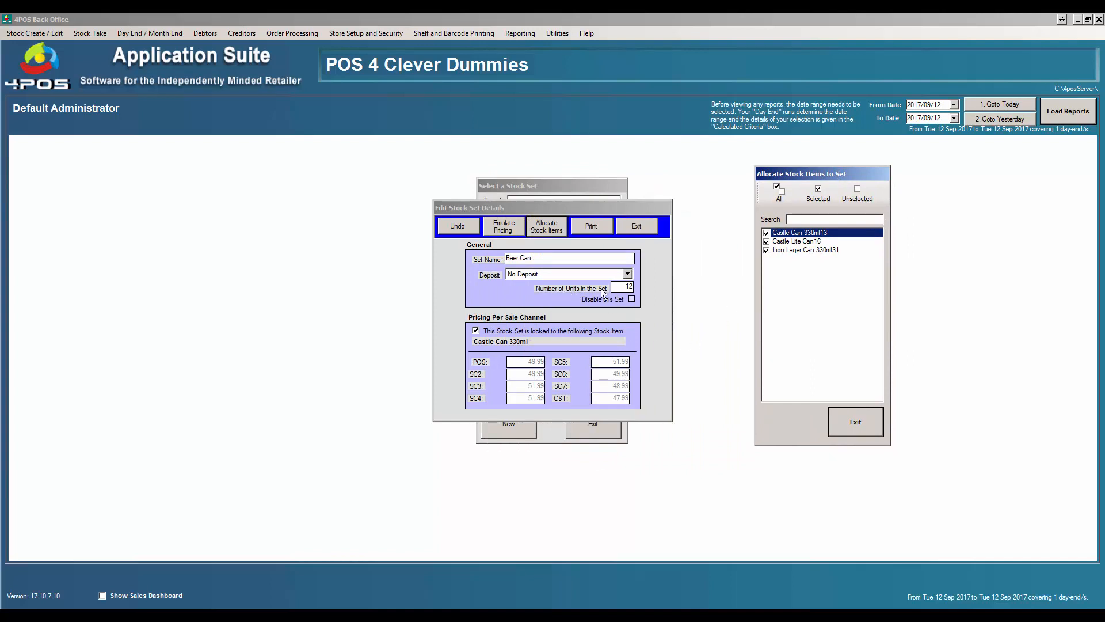
{"action": "mouse_move", "coordinate": [621, 292]}
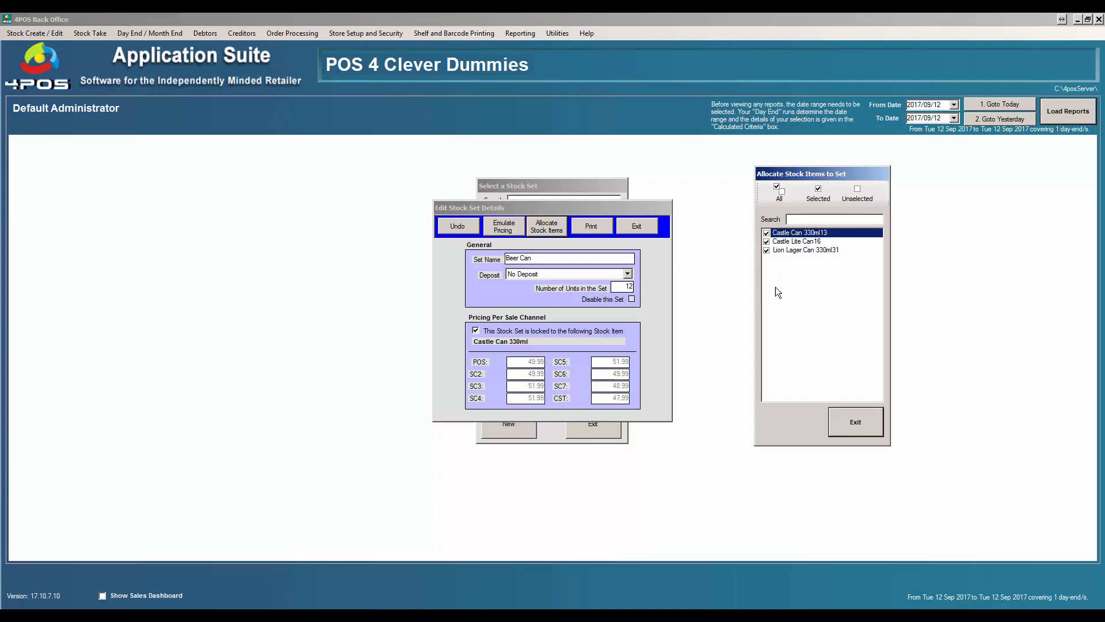
{"action": "mouse_move", "coordinate": [690, 312]}
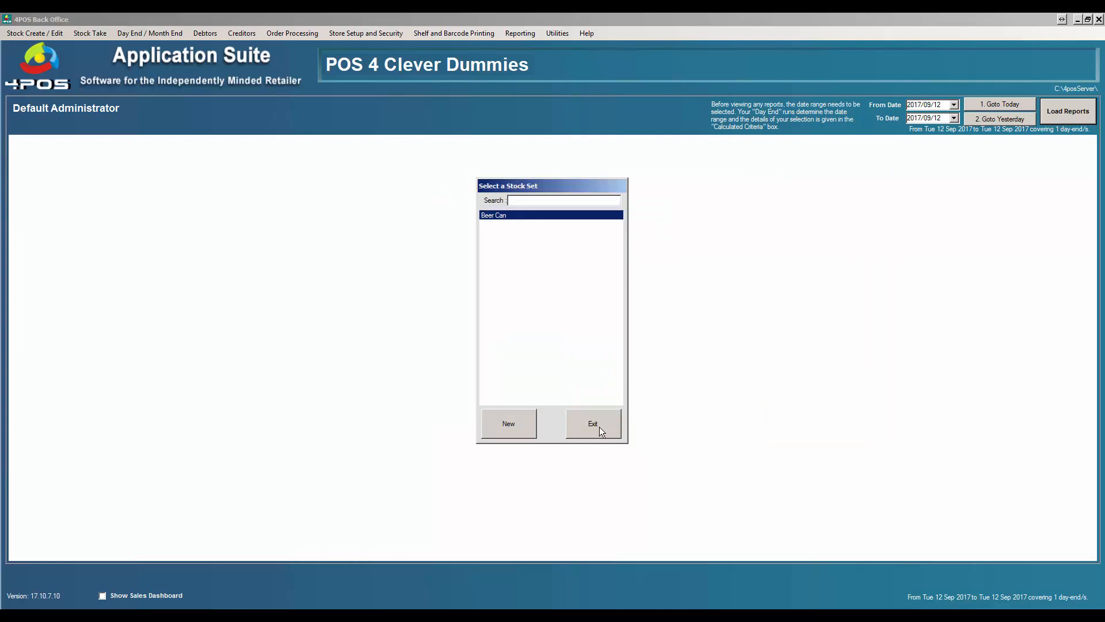
{"action": "left_click", "coordinate": [592, 422]}
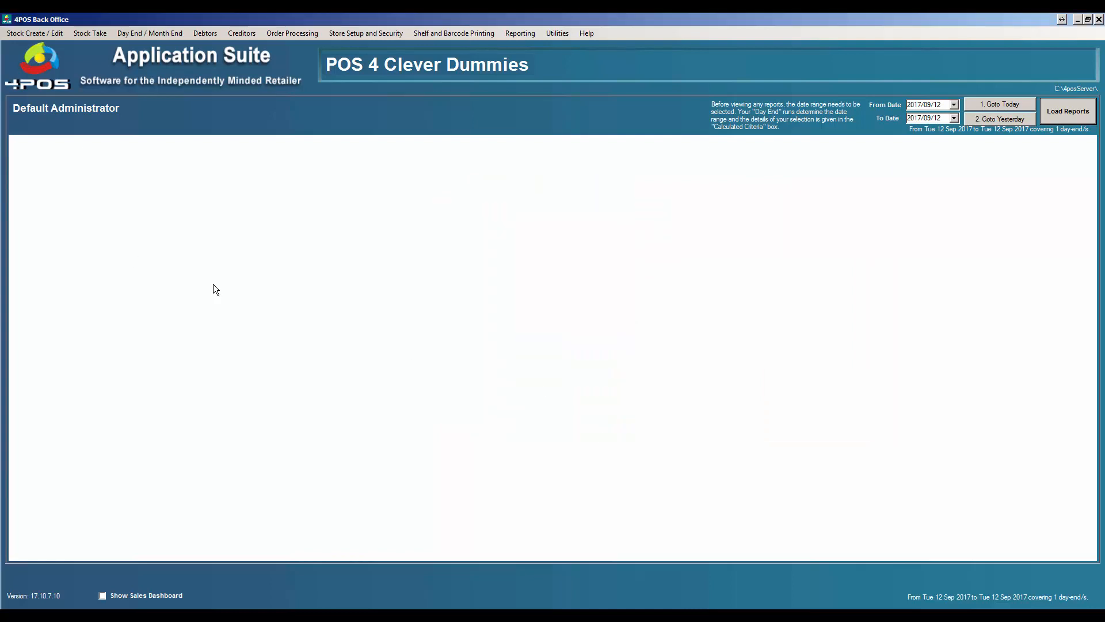
Let the till apply the Beer Can set so twelve mixed cans total 49.99, then return to Back Office
{"action": "left_click", "coordinate": [33, 33]}
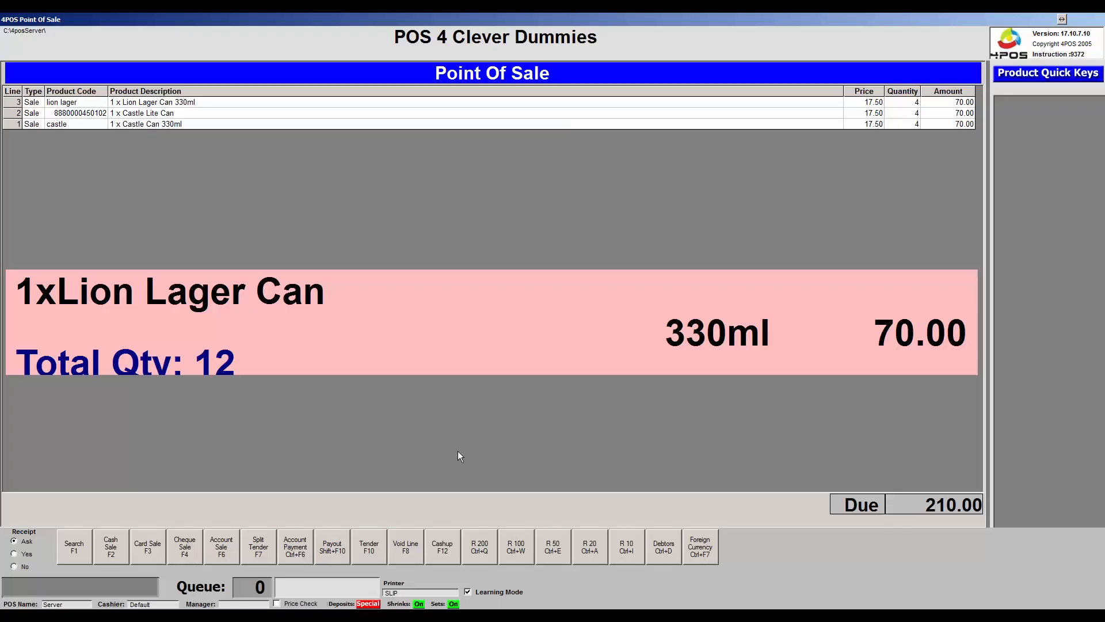
{"action": "mouse_move", "coordinate": [925, 289]}
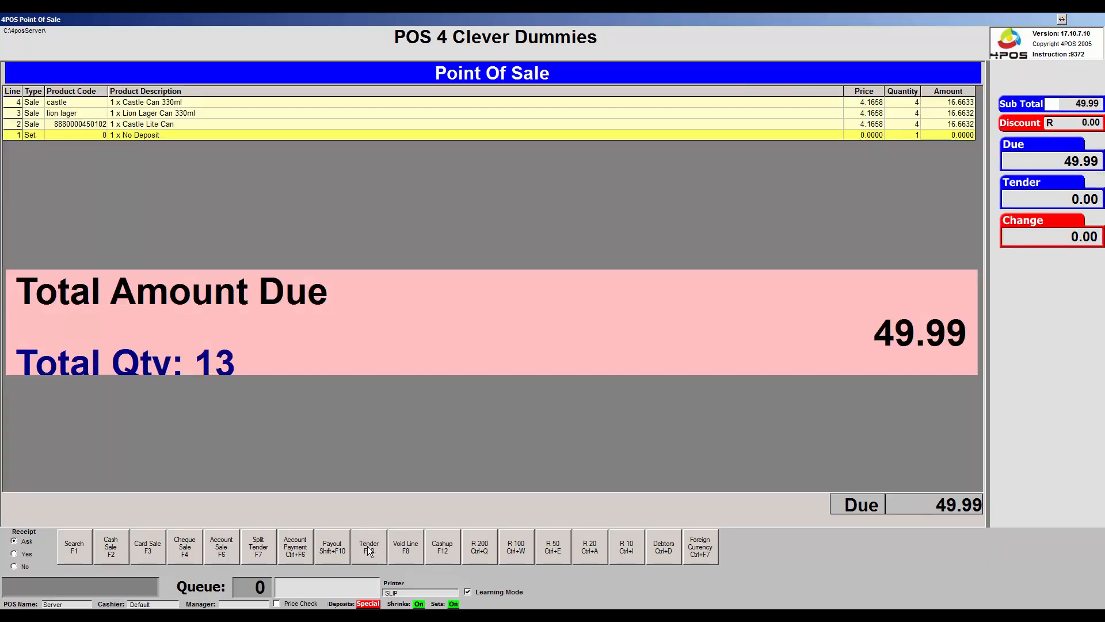
{"action": "mouse_move", "coordinate": [748, 313]}
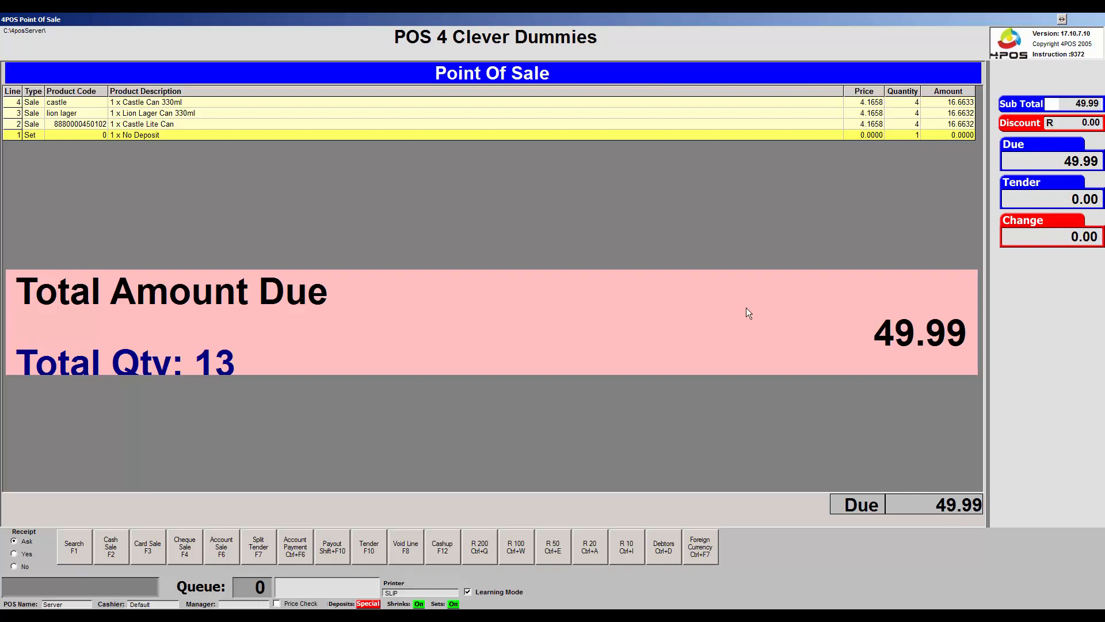
{"action": "mouse_move", "coordinate": [421, 602]}
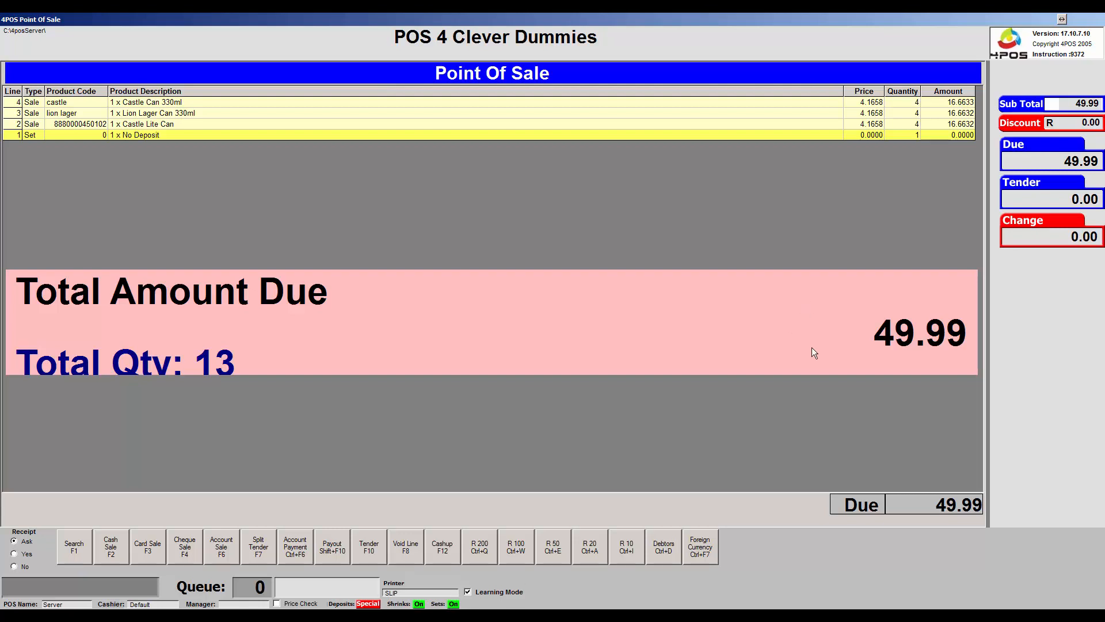
{"action": "mouse_move", "coordinate": [602, 422]}
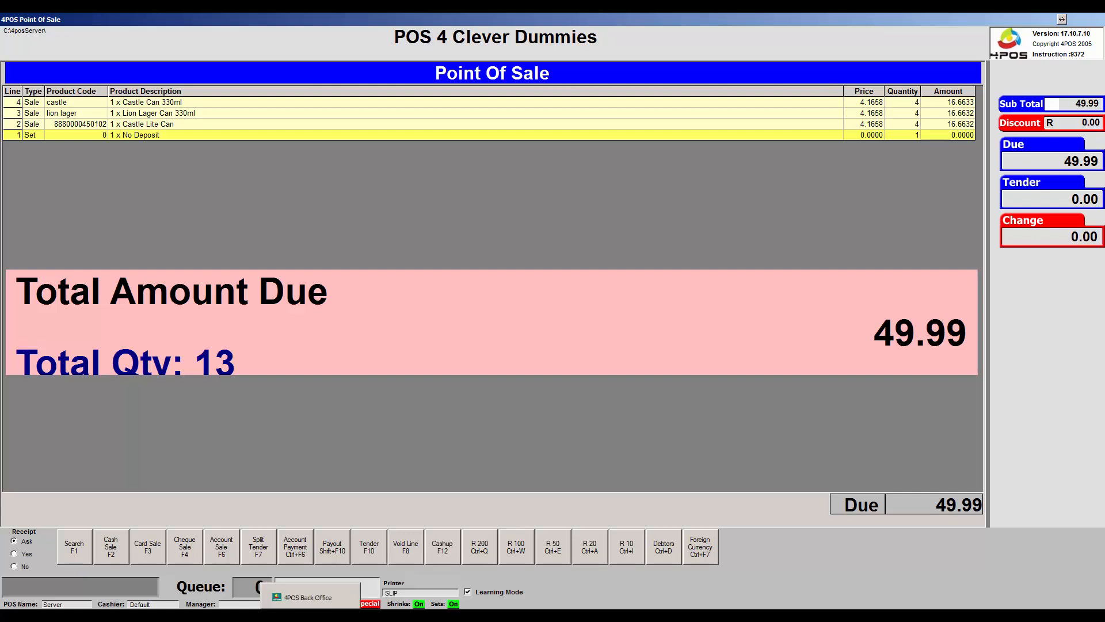
{"action": "left_click", "coordinate": [306, 598]}
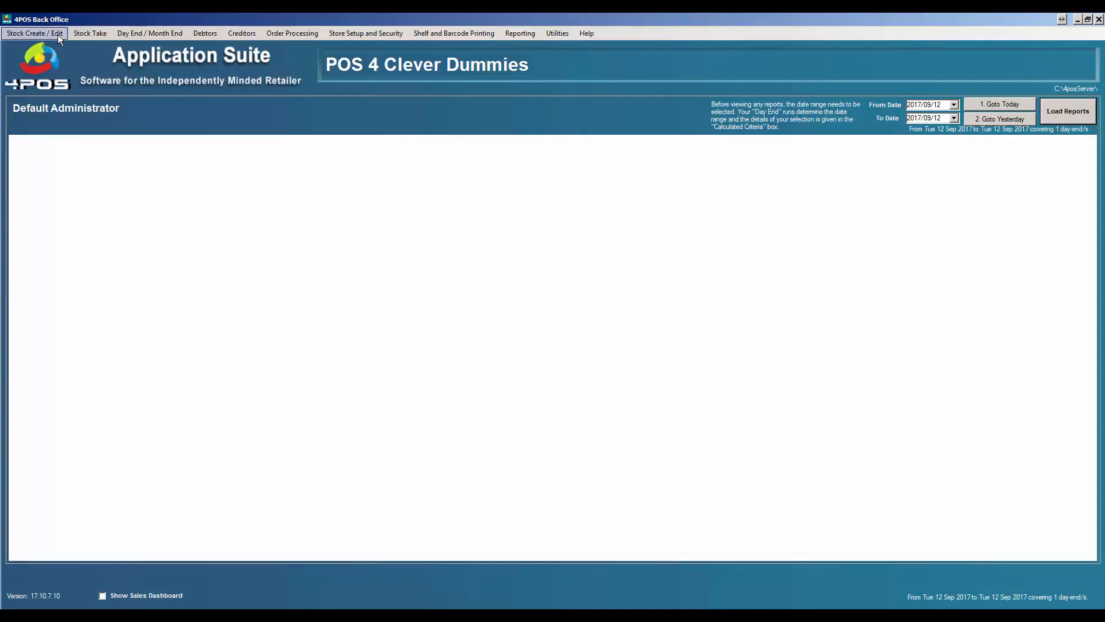
Recheck Castle Can 330ml's 49.99 twelve-can override price, then return to the till
{"action": "left_click", "coordinate": [33, 33]}
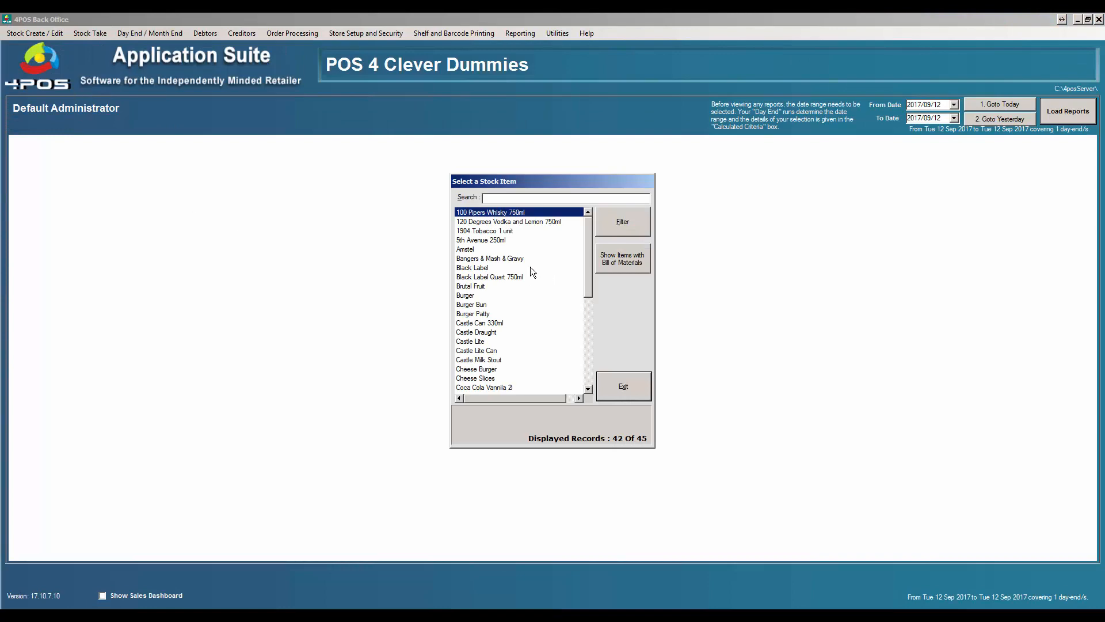
{"action": "double_click", "coordinate": [479, 322]}
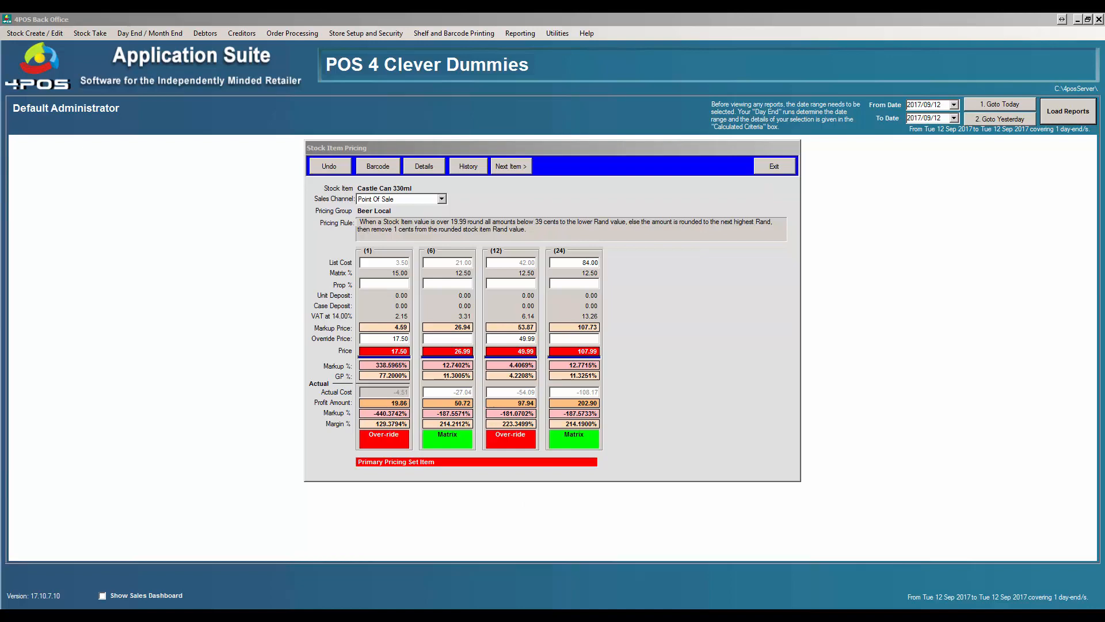
{"action": "left_click", "coordinate": [774, 166]}
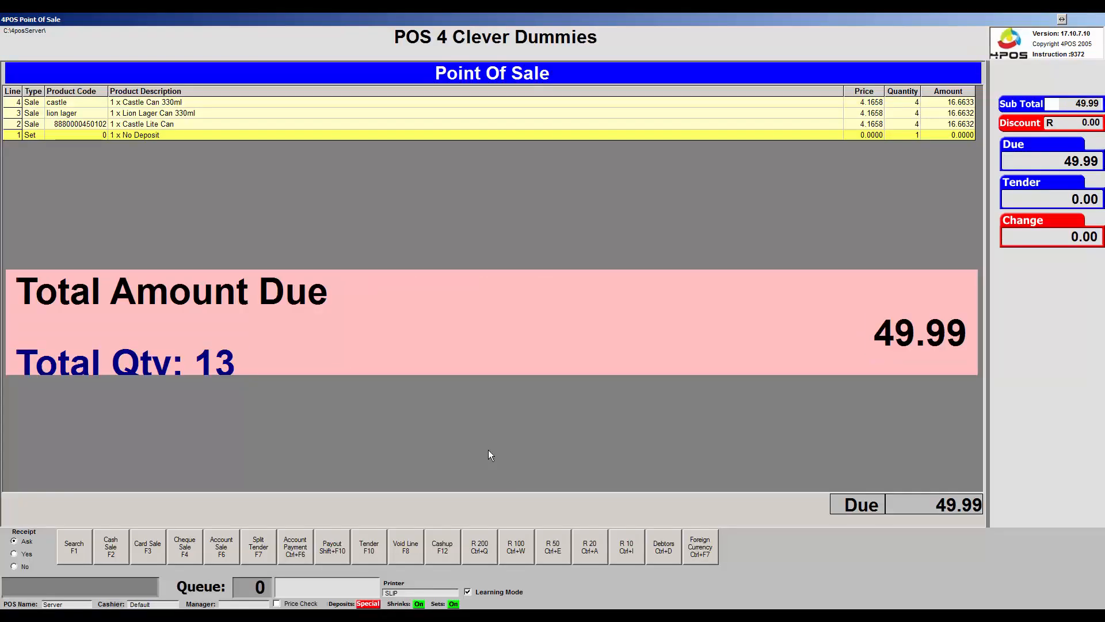
{"action": "mouse_move", "coordinate": [590, 411]}
{"action": "type", "text": "5000"}
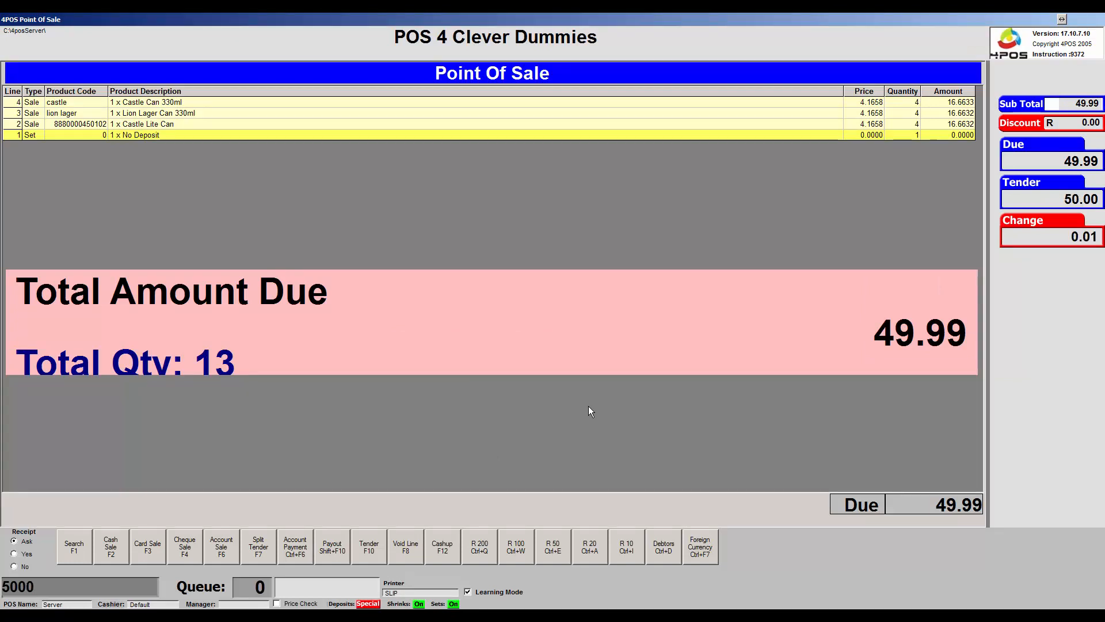
Settle the 49.99 sale as cash with 50.00 tendered, printing a receipt and giving 0.20 change
{"action": "left_click", "coordinate": [111, 546]}
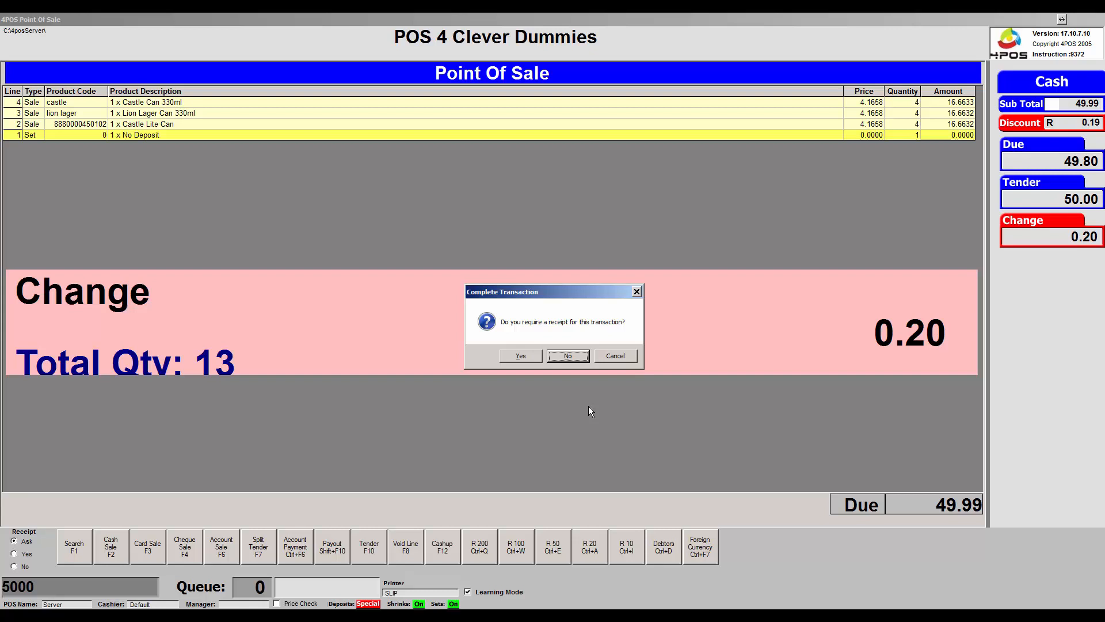
{"action": "left_click", "coordinate": [521, 356]}
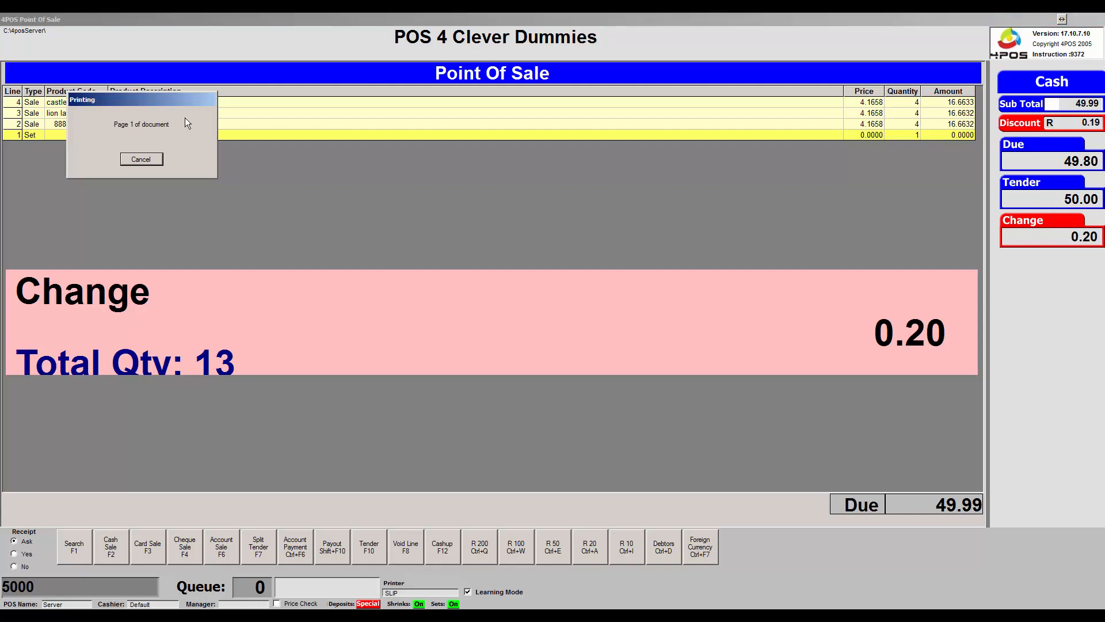
{"action": "mouse_move", "coordinate": [170, 107]}
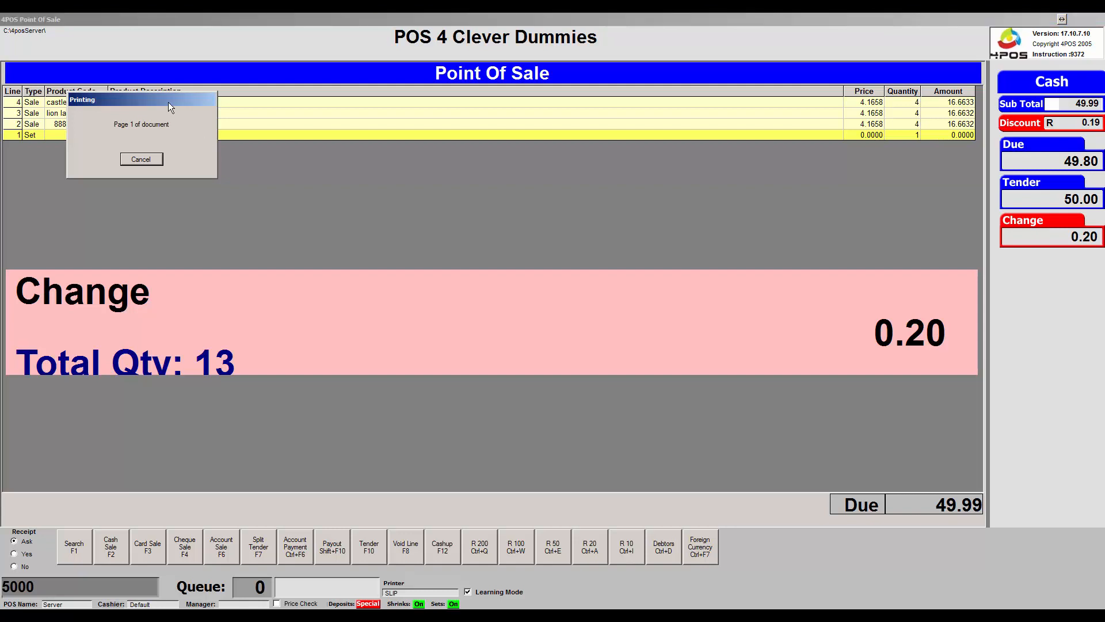
{"action": "mouse_move", "coordinate": [150, 146]}
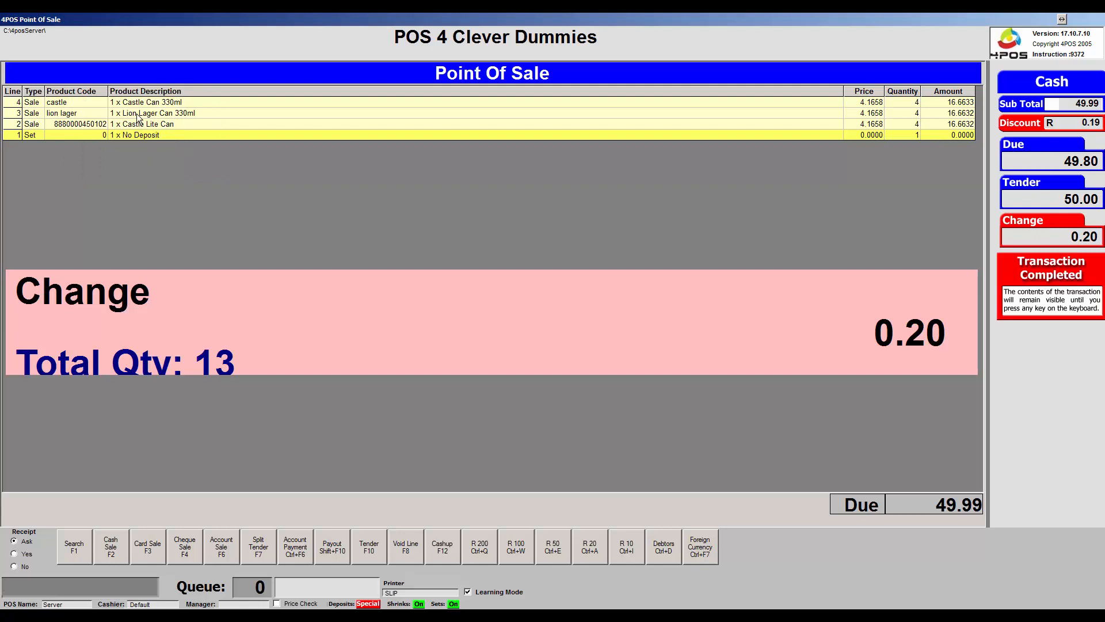
{"action": "mouse_move", "coordinate": [165, 128]}
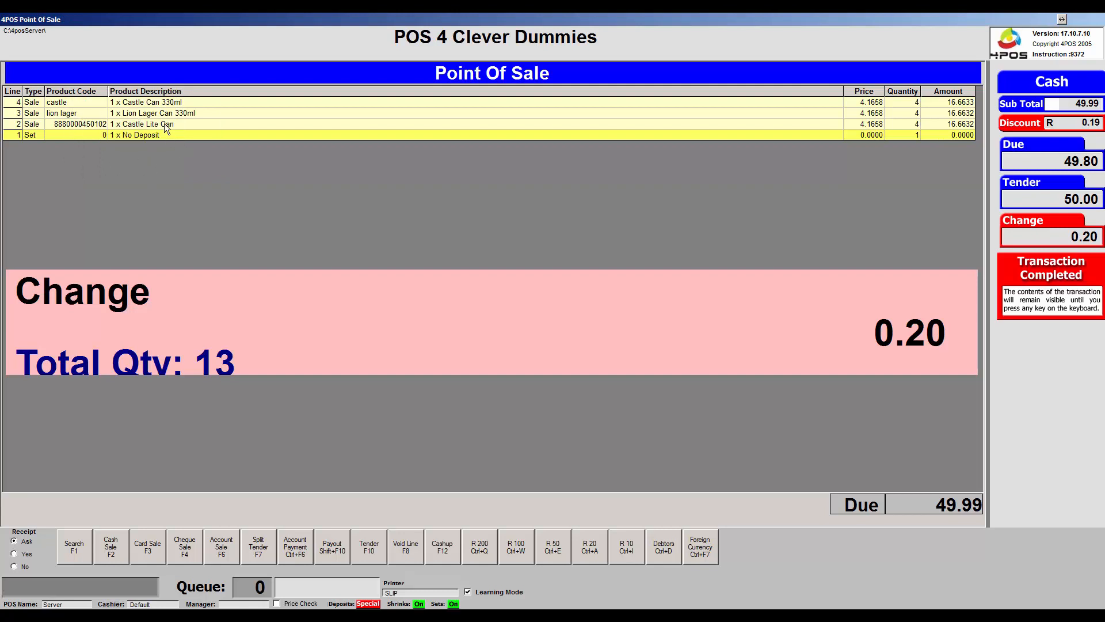
{"action": "mouse_move", "coordinate": [522, 203]}
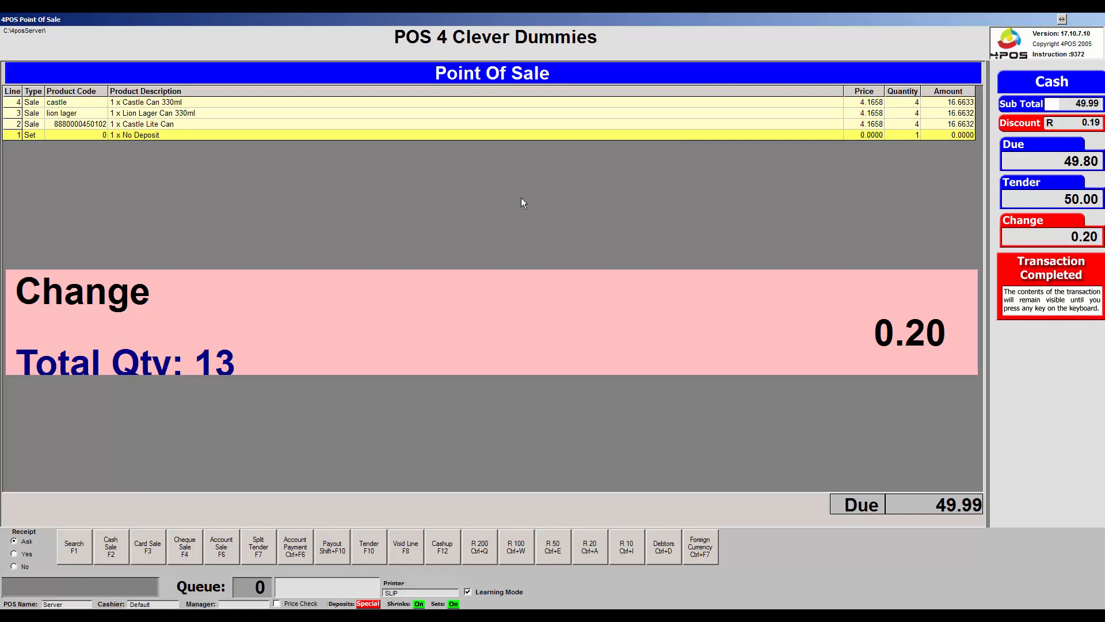
{"action": "mouse_move", "coordinate": [278, 205]}
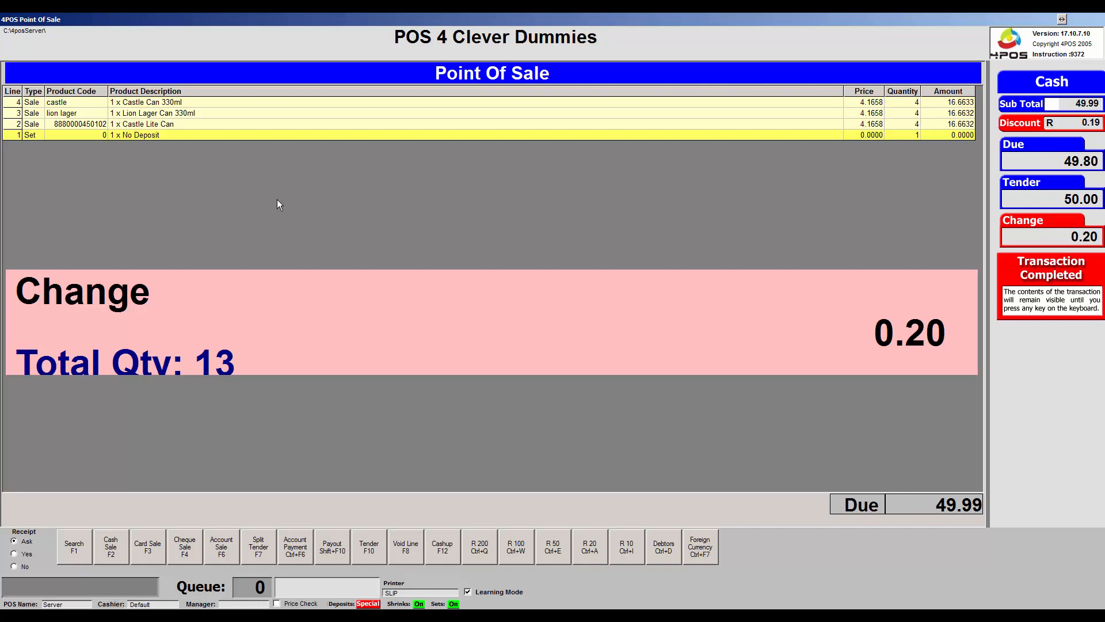
{"action": "mouse_move", "coordinate": [253, 206]}
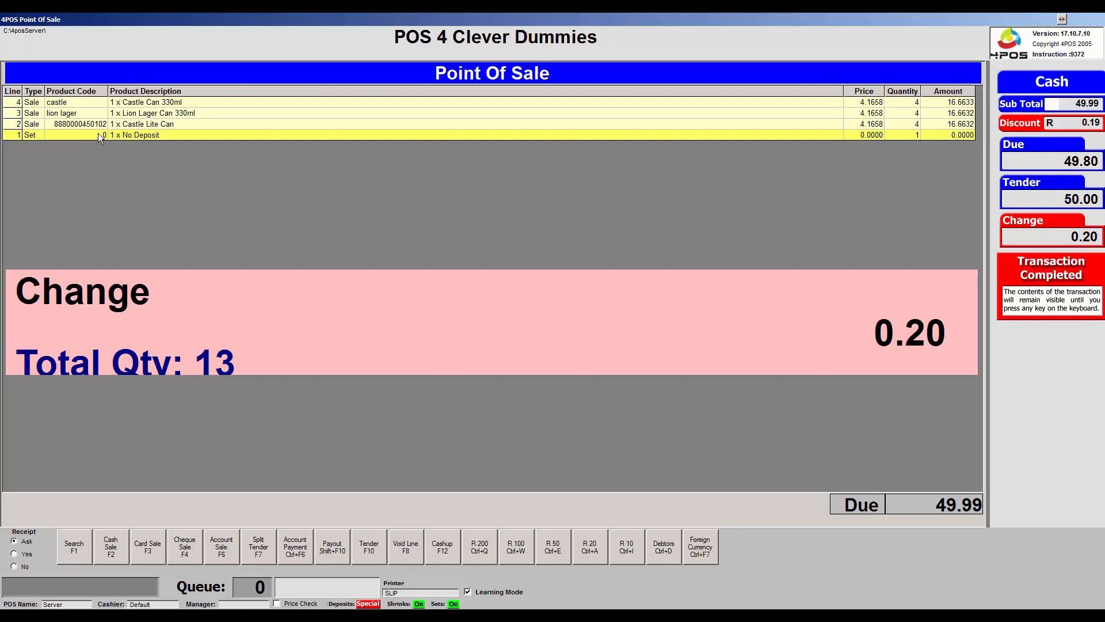
{"action": "mouse_move", "coordinate": [808, 154]}
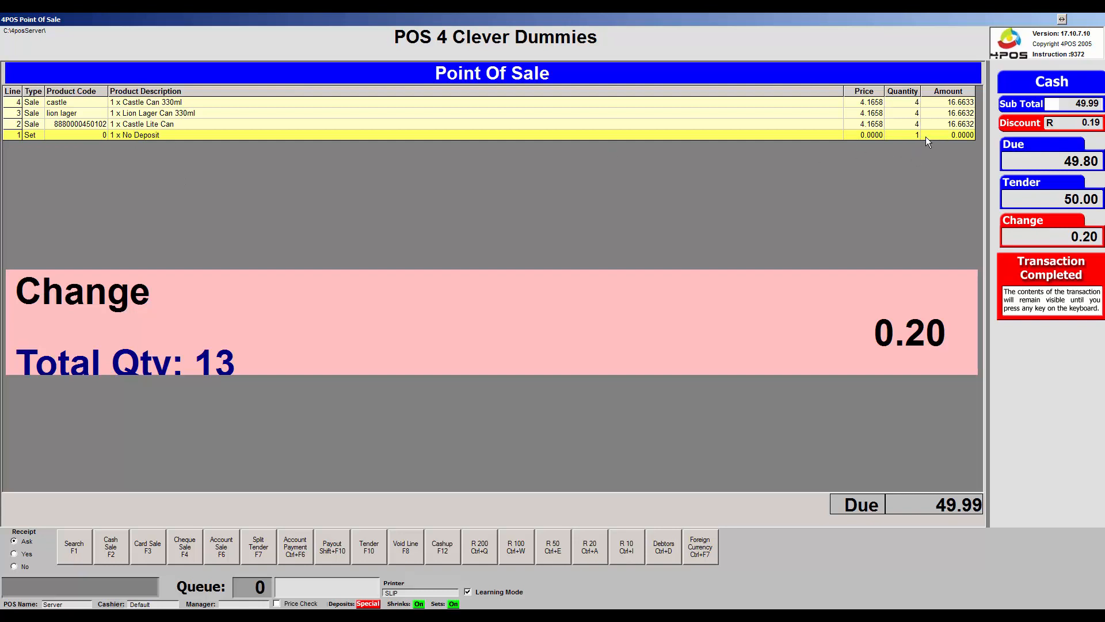
{"action": "mouse_move", "coordinate": [876, 210]}
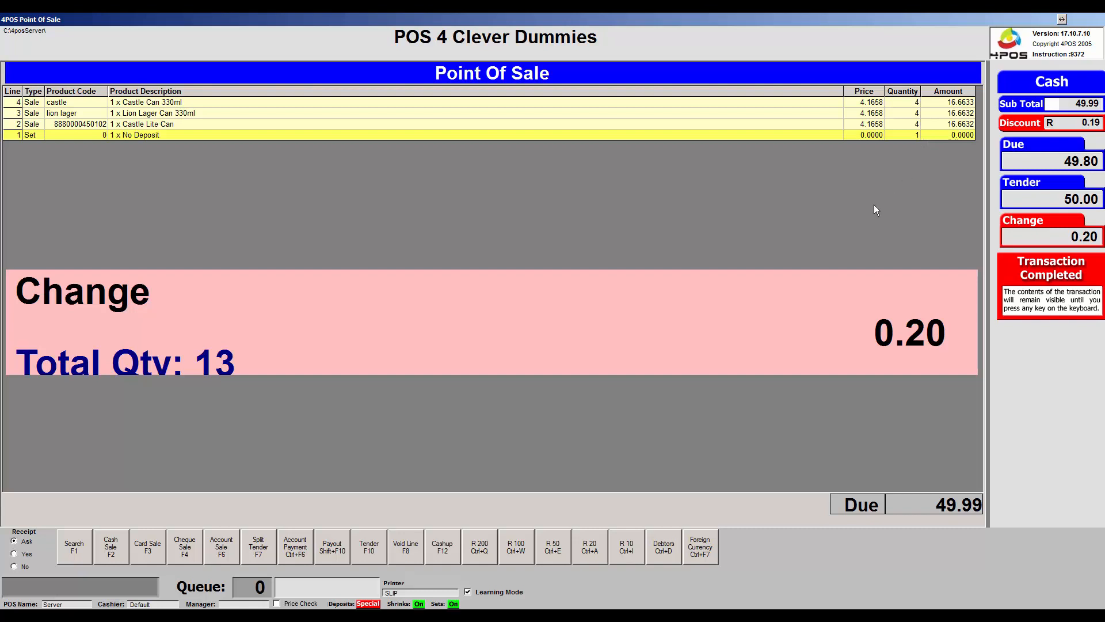
{"action": "mouse_move", "coordinate": [872, 212]}
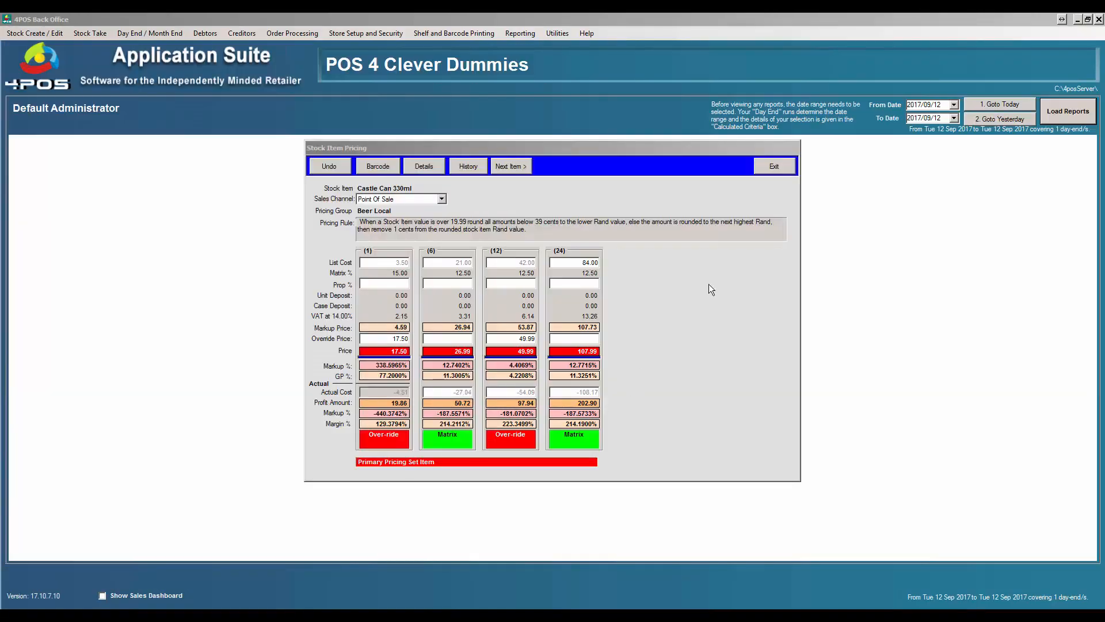
Close the Castle Can 330ml pricing and bring up the Beer Can stock set for editing
{"action": "left_click", "coordinate": [510, 166]}
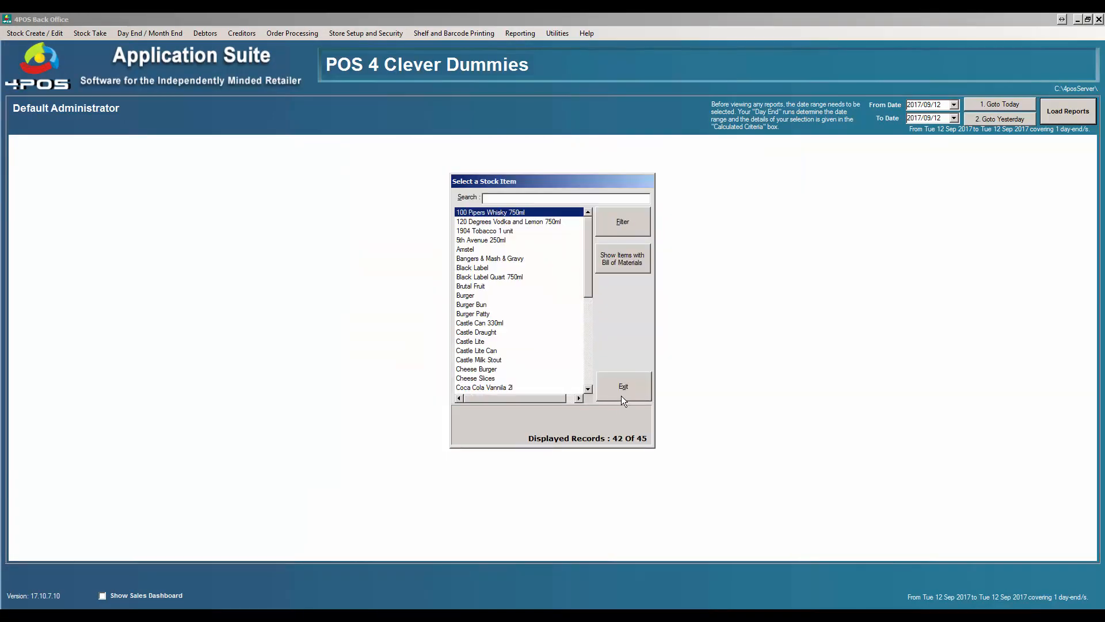
{"action": "left_click", "coordinate": [34, 33]}
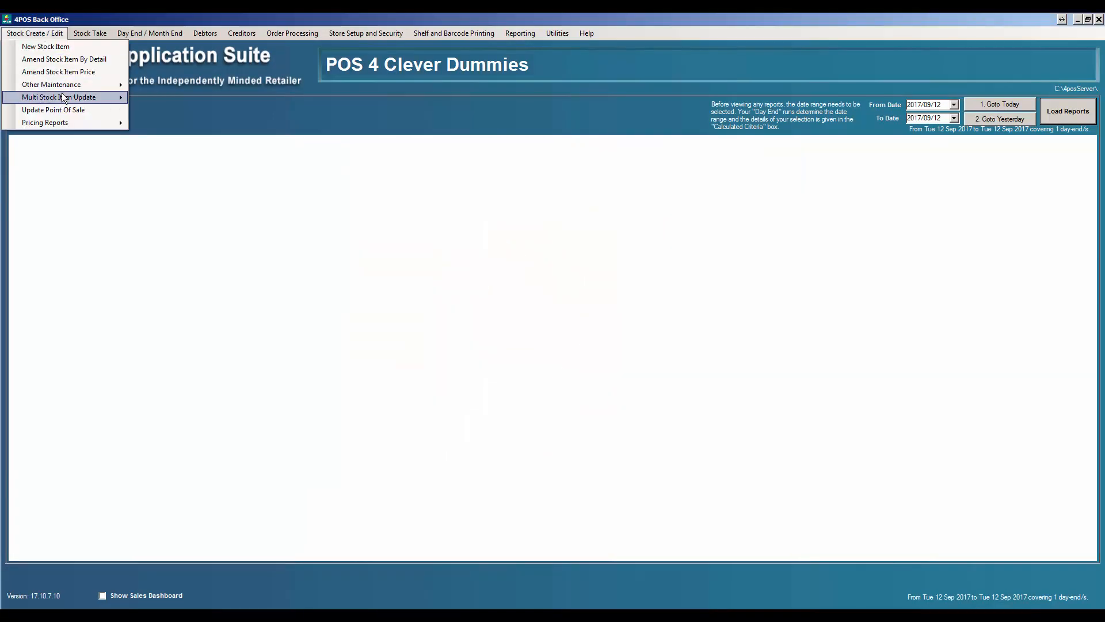
{"action": "left_click", "coordinate": [60, 97]}
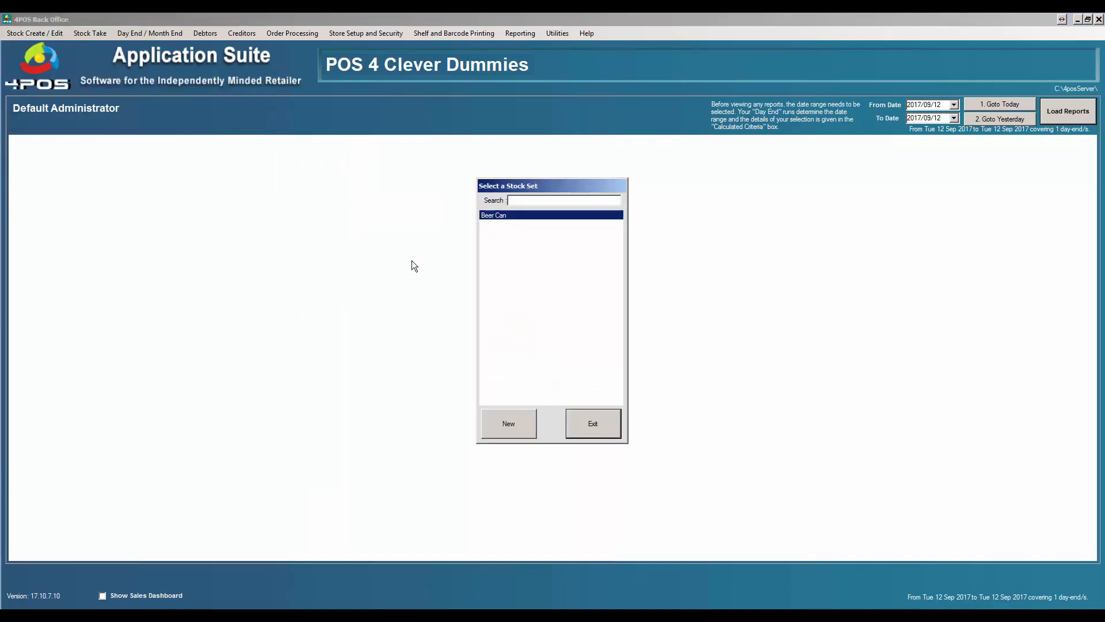
{"action": "double_click", "coordinate": [494, 215]}
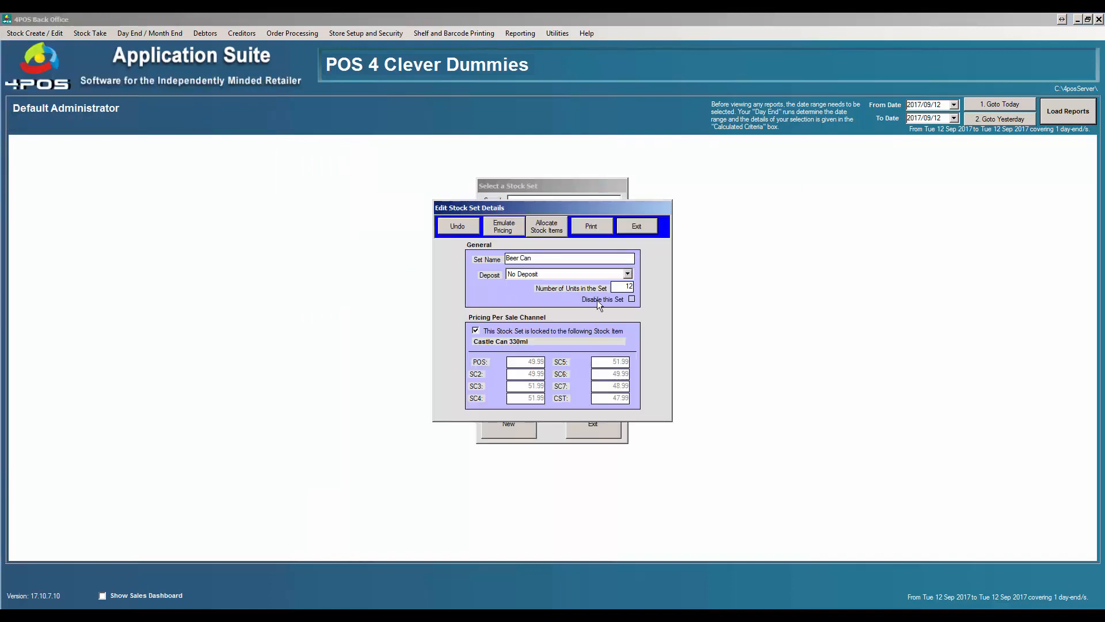
{"action": "mouse_move", "coordinate": [638, 281]}
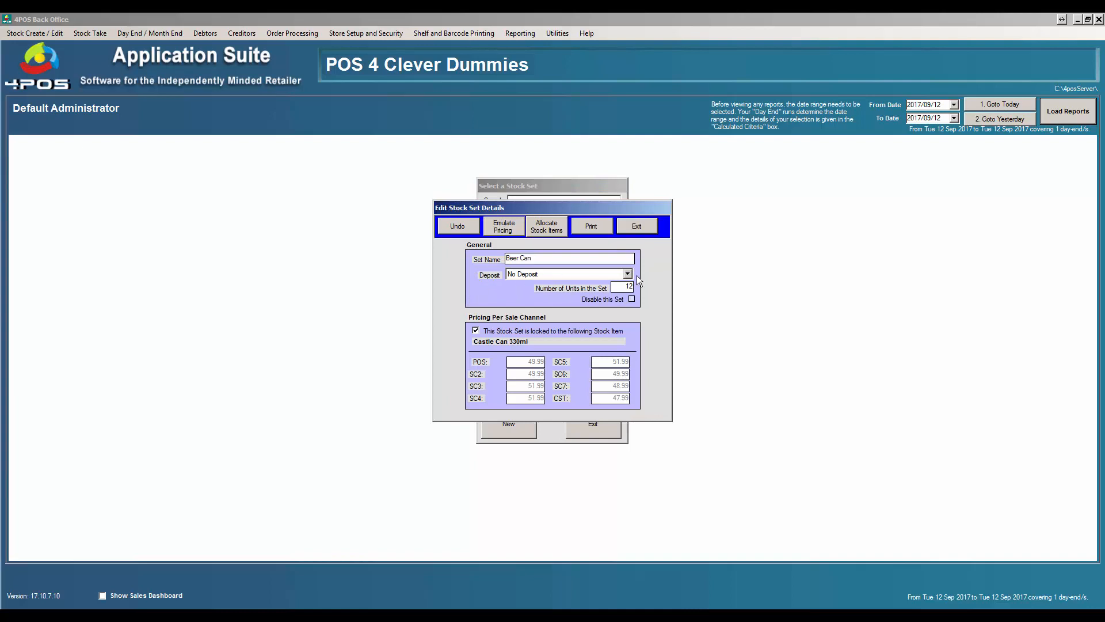
Assign the Cooldrink 1ltr deposit to the Beer Can set and save it
{"action": "left_click", "coordinate": [626, 274]}
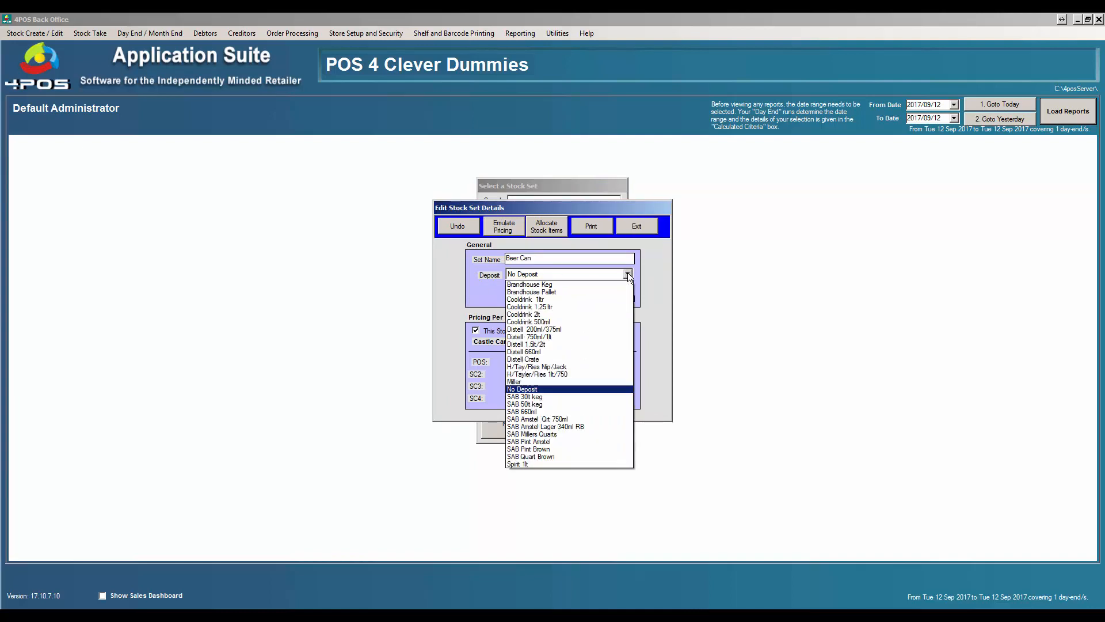
{"action": "left_click", "coordinate": [525, 300]}
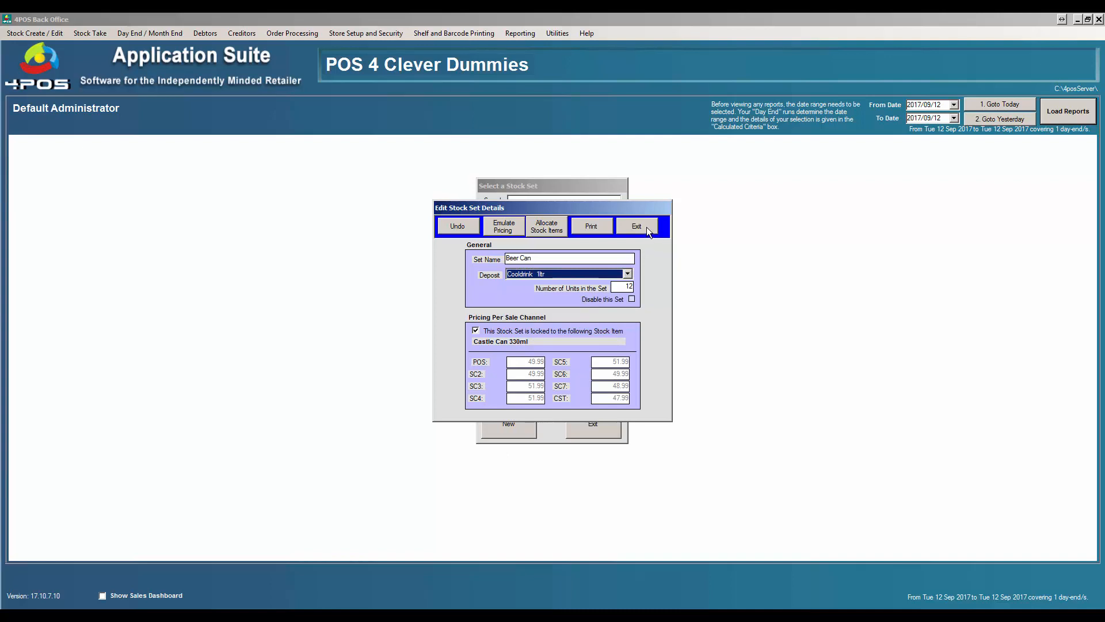
{"action": "left_click", "coordinate": [635, 226]}
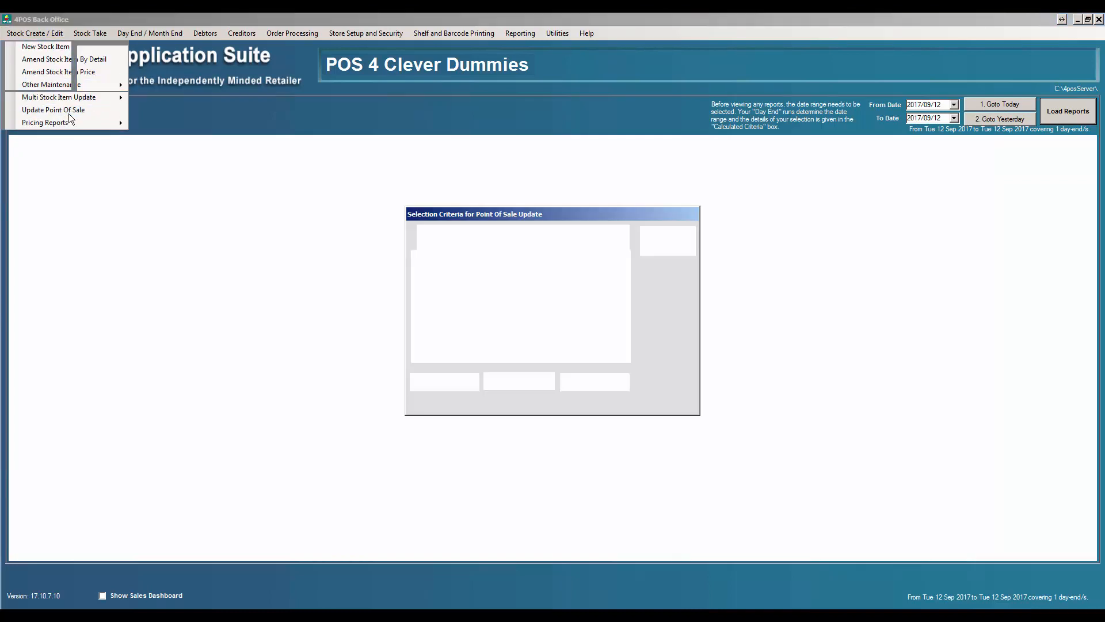
Send the changed Beer Can set to the till as update instruction 9374
{"action": "left_click", "coordinate": [53, 110]}
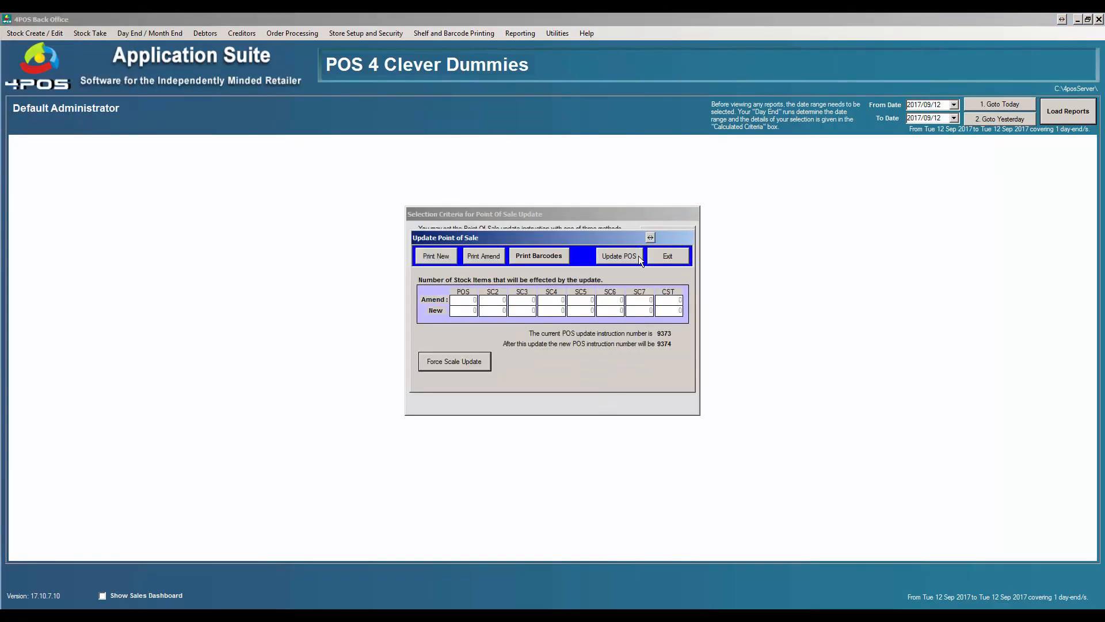
{"action": "left_click", "coordinate": [667, 255]}
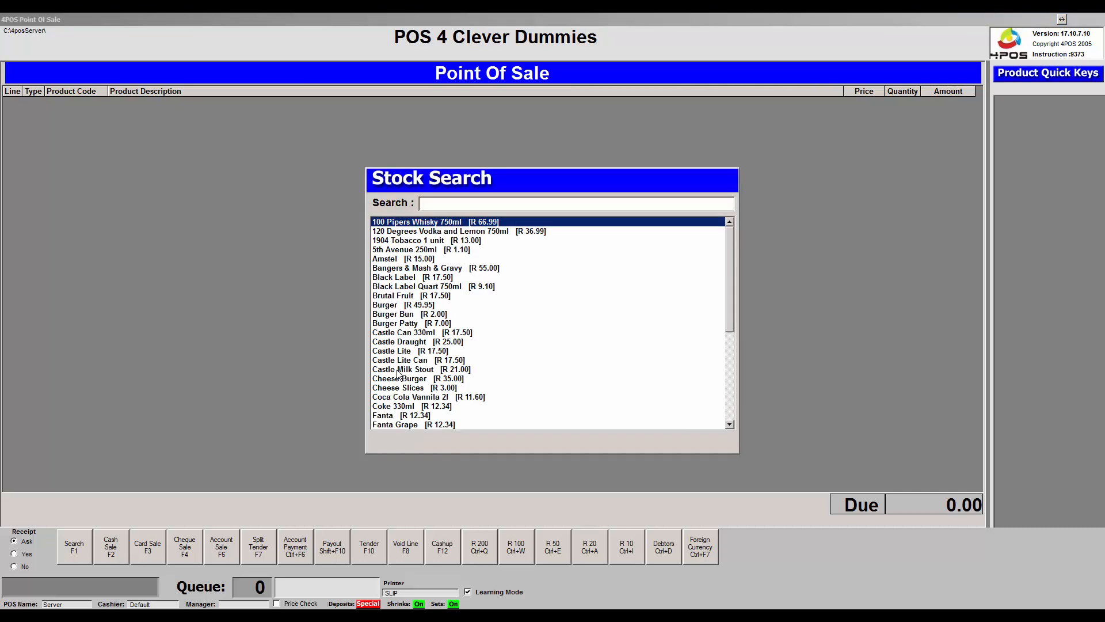
Search 'cast' and add Castle Lite Can to the sale with quantity 4
{"action": "type", "text": "cast"}
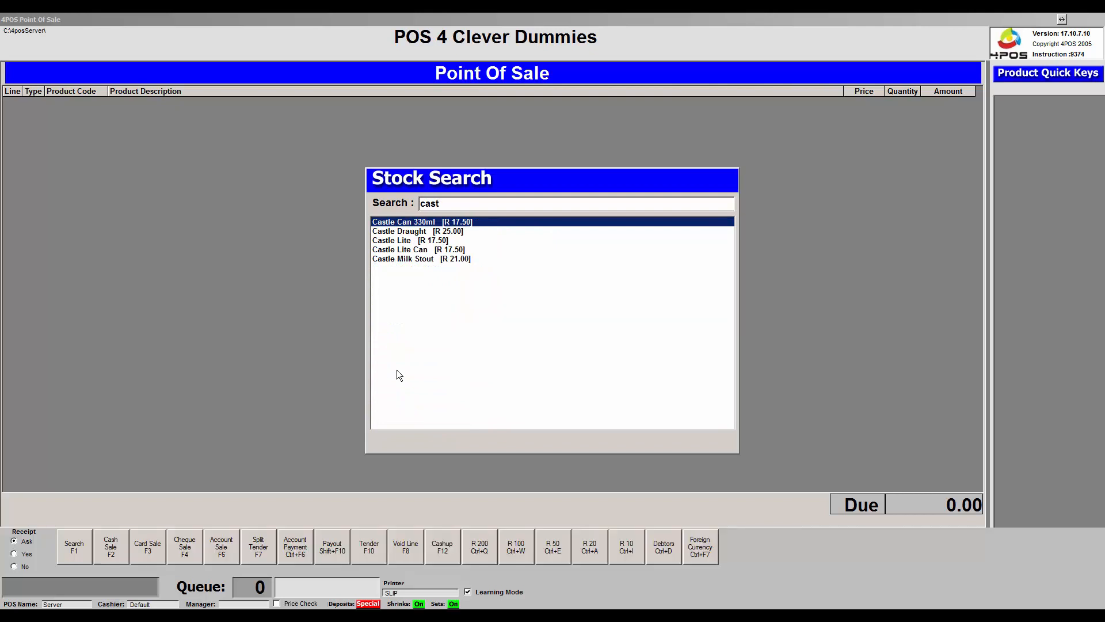
{"action": "left_click", "coordinate": [423, 249]}
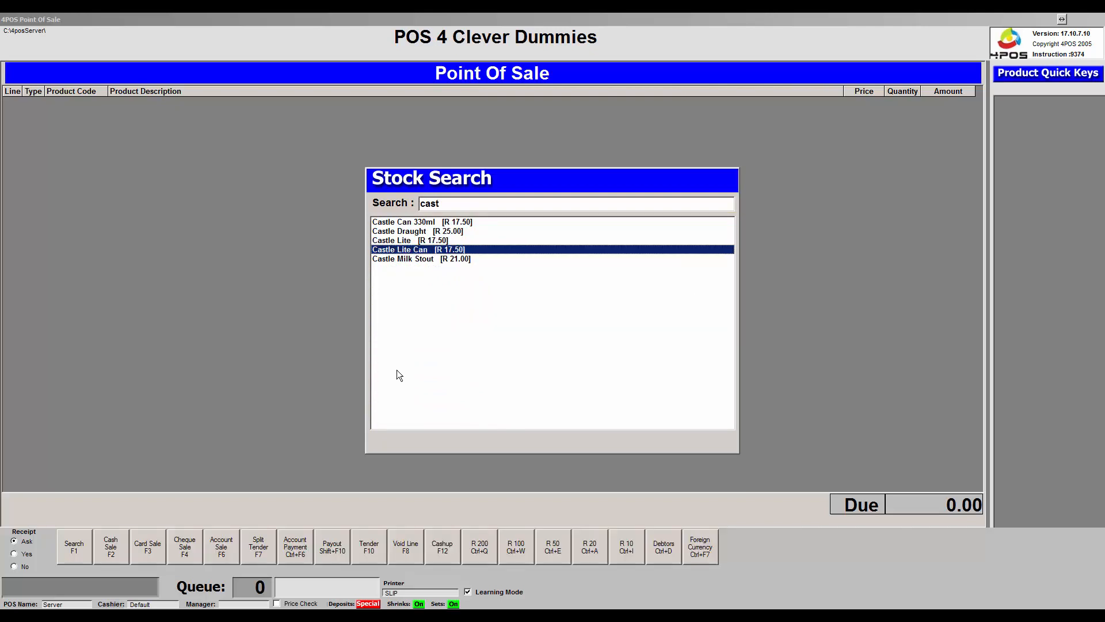
{"action": "double_click", "coordinate": [400, 250]}
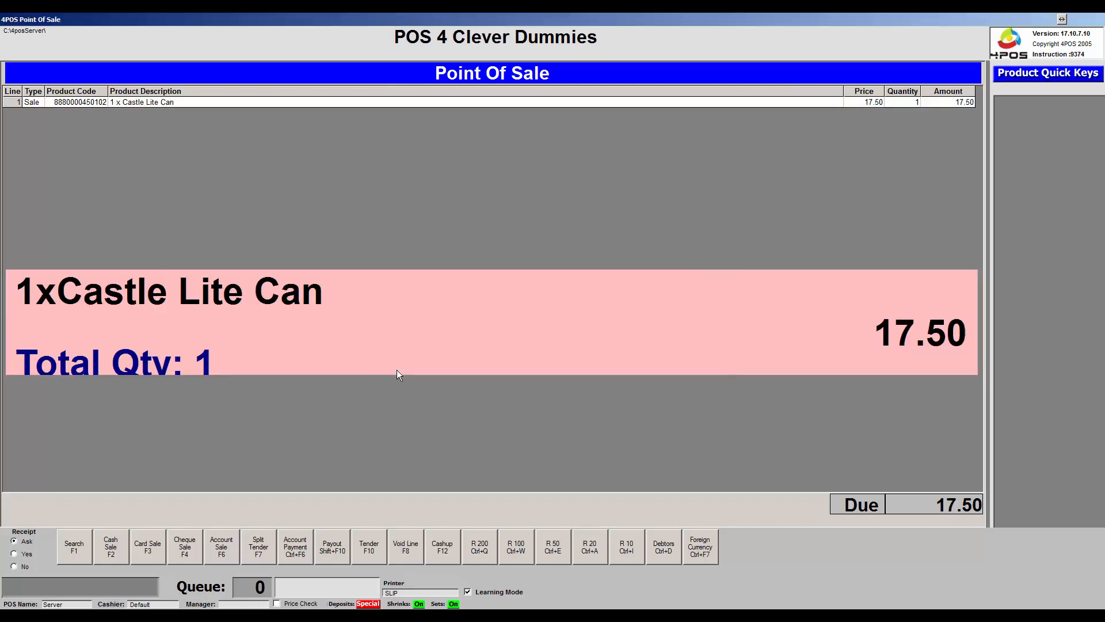
{"action": "type", "text": "4"}
{"action": "type", "text": "cas"}
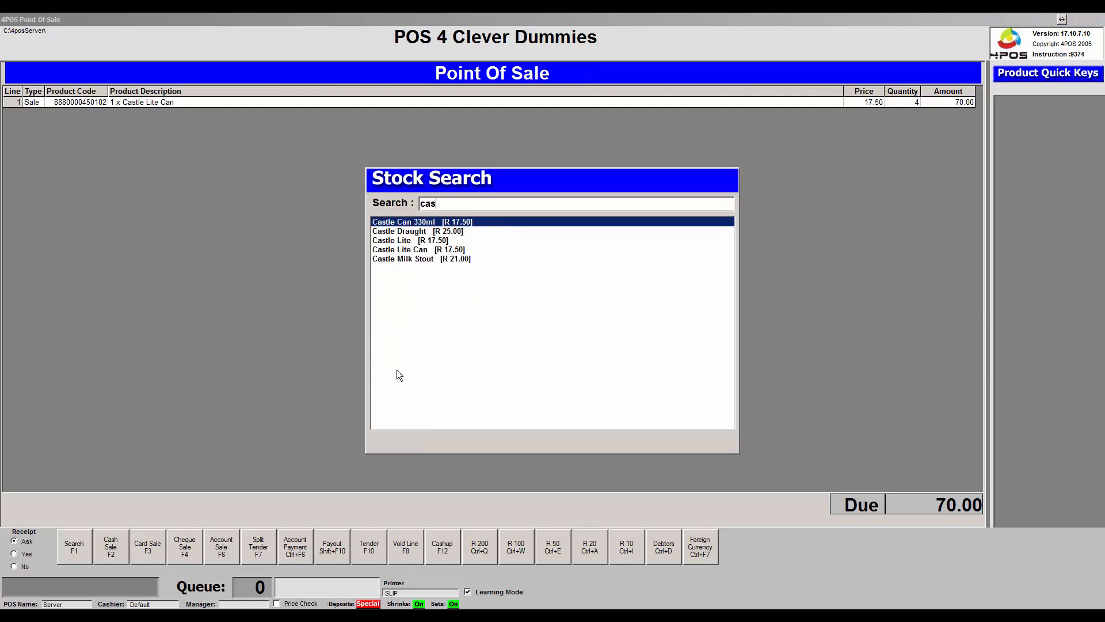
Add Castle Can 330ml to the sale from the search results
{"action": "type", "text": "t"}
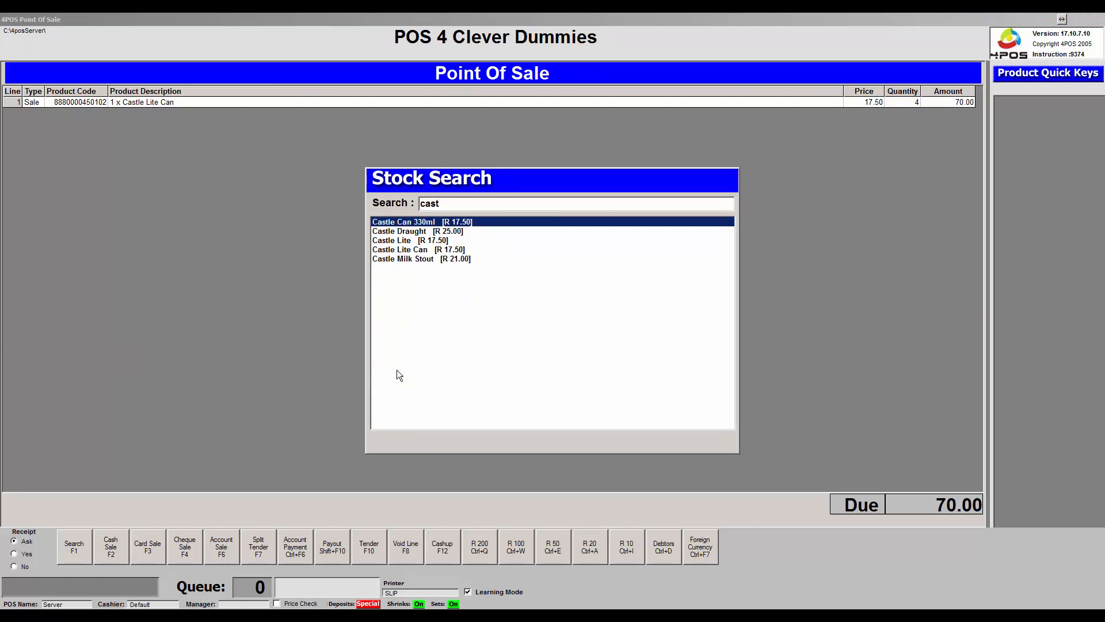
{"action": "double_click", "coordinate": [421, 221]}
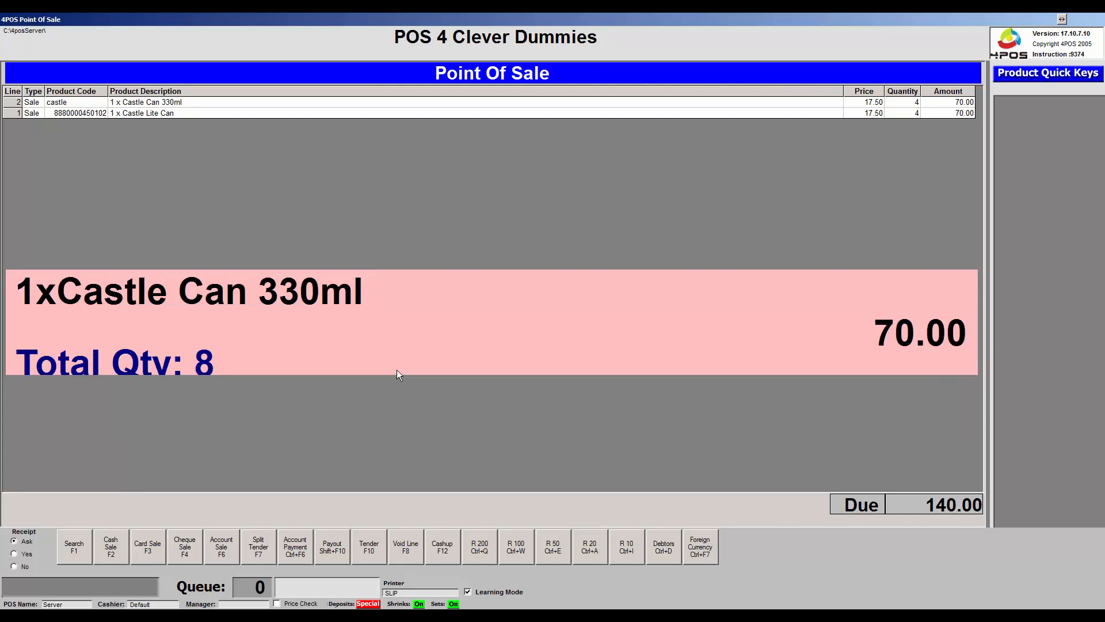
{"action": "type", "text": "lion lager"}
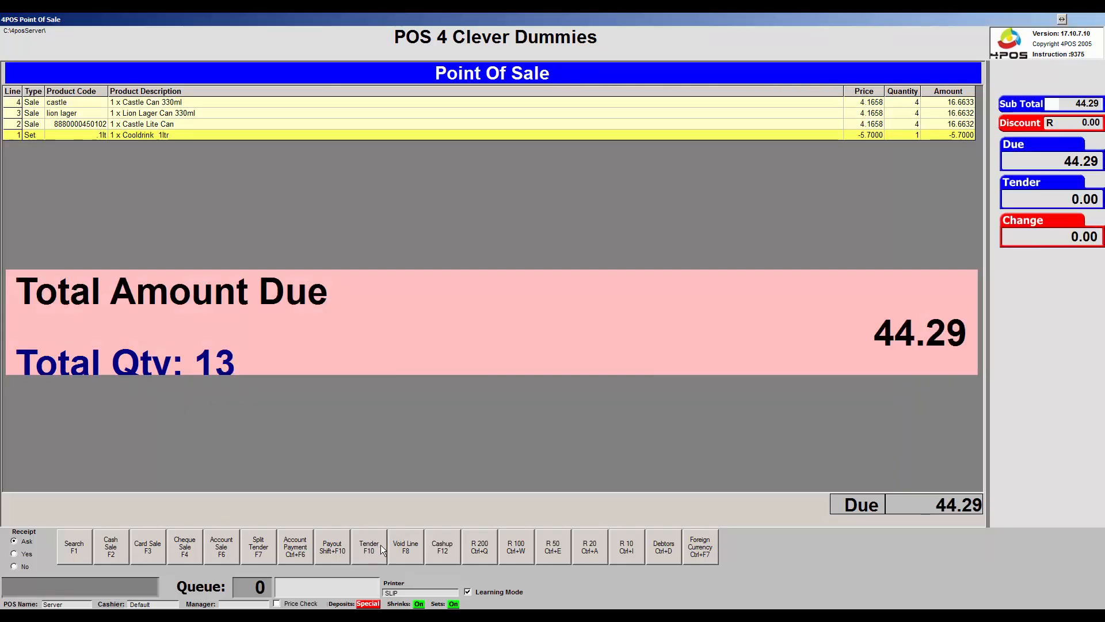
{"action": "mouse_move", "coordinate": [680, 210]}
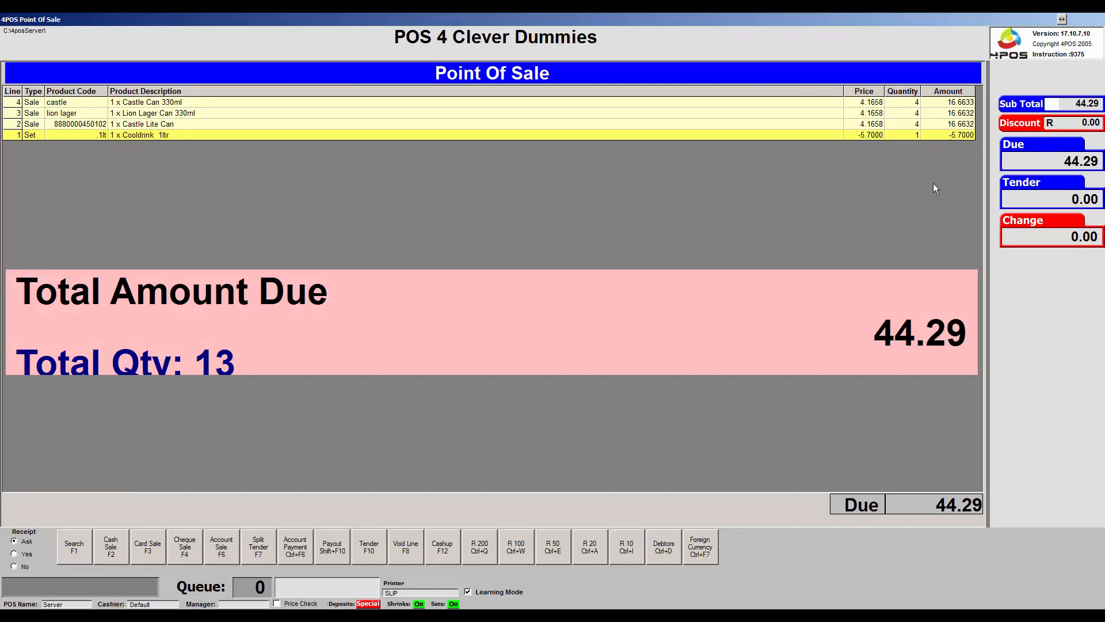
{"action": "mouse_move", "coordinate": [918, 179]}
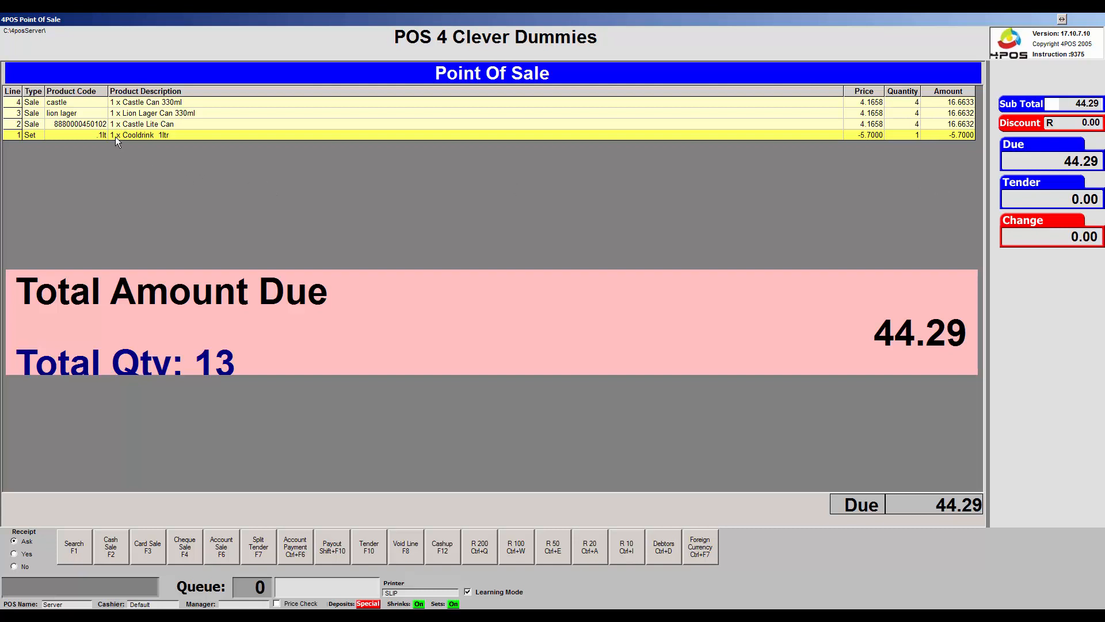
{"action": "mouse_move", "coordinate": [826, 158]}
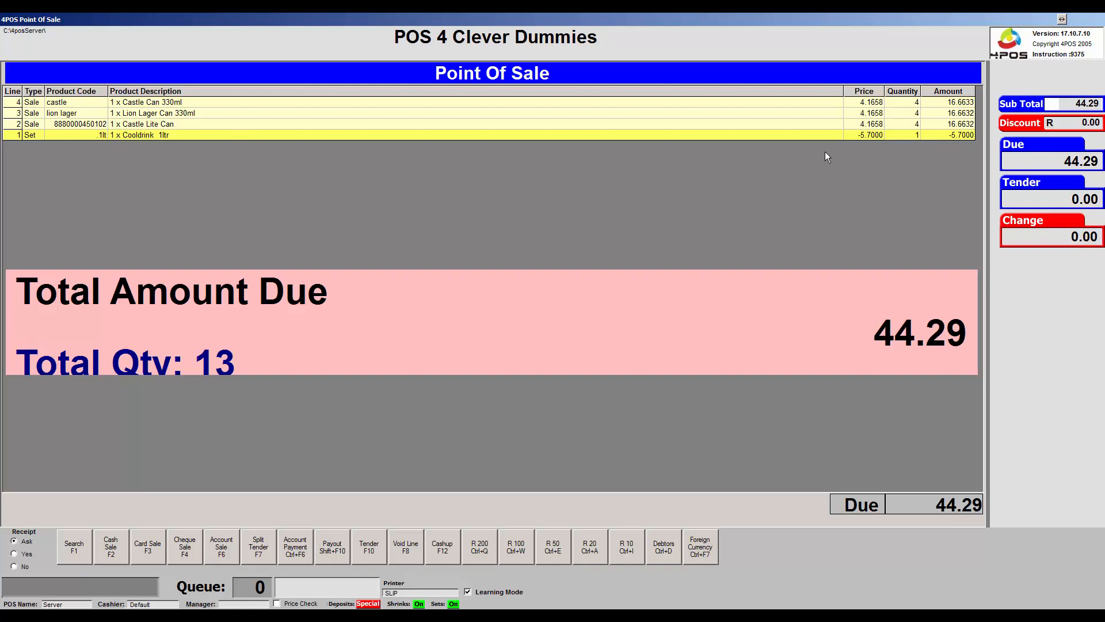
{"action": "mouse_move", "coordinate": [887, 145]}
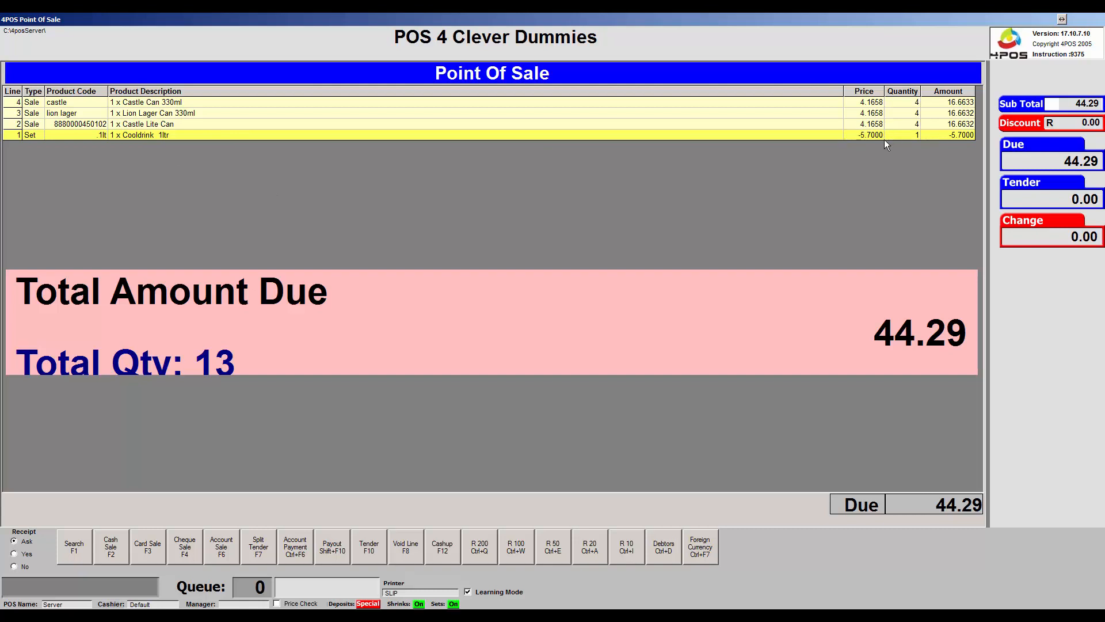